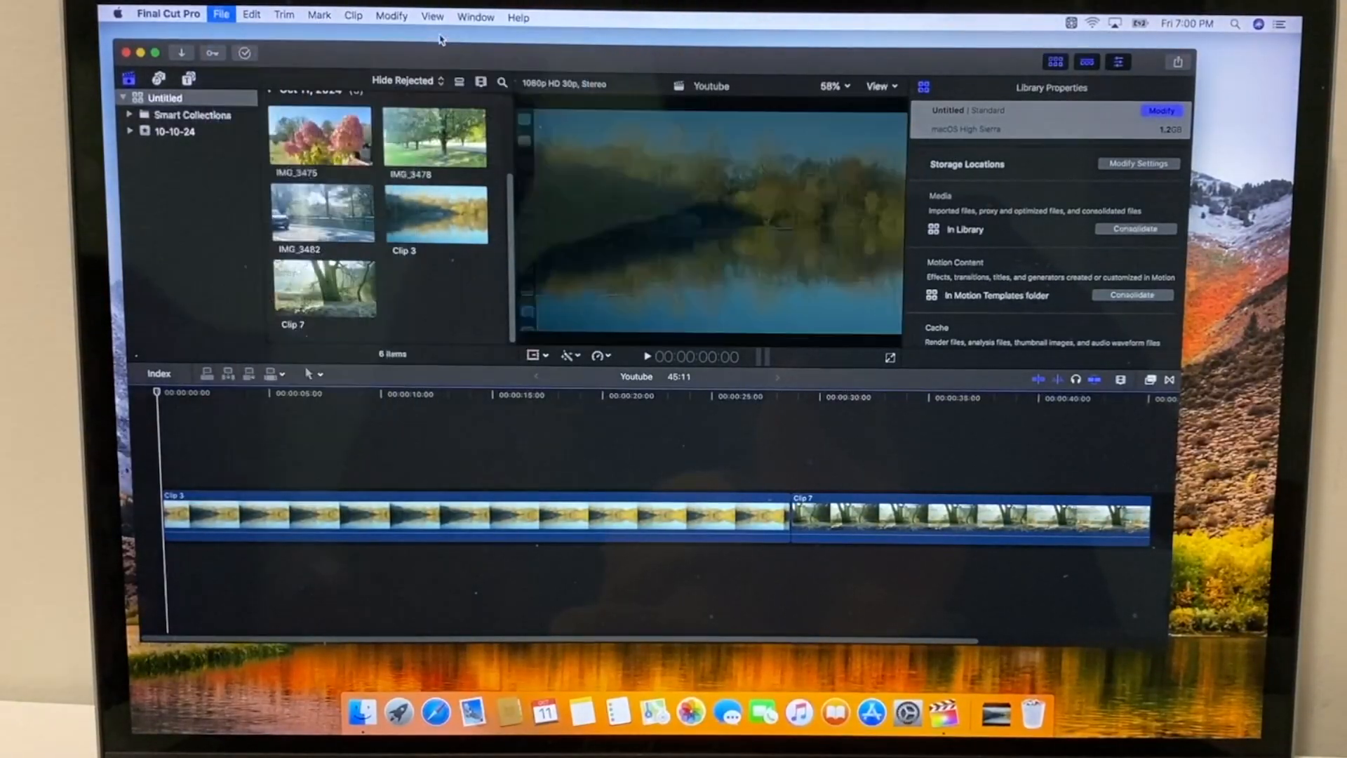
# Step: Create a 1080p HD project named 'youtube 2' in the 10-10-24 event
pyautogui.click(221, 14)
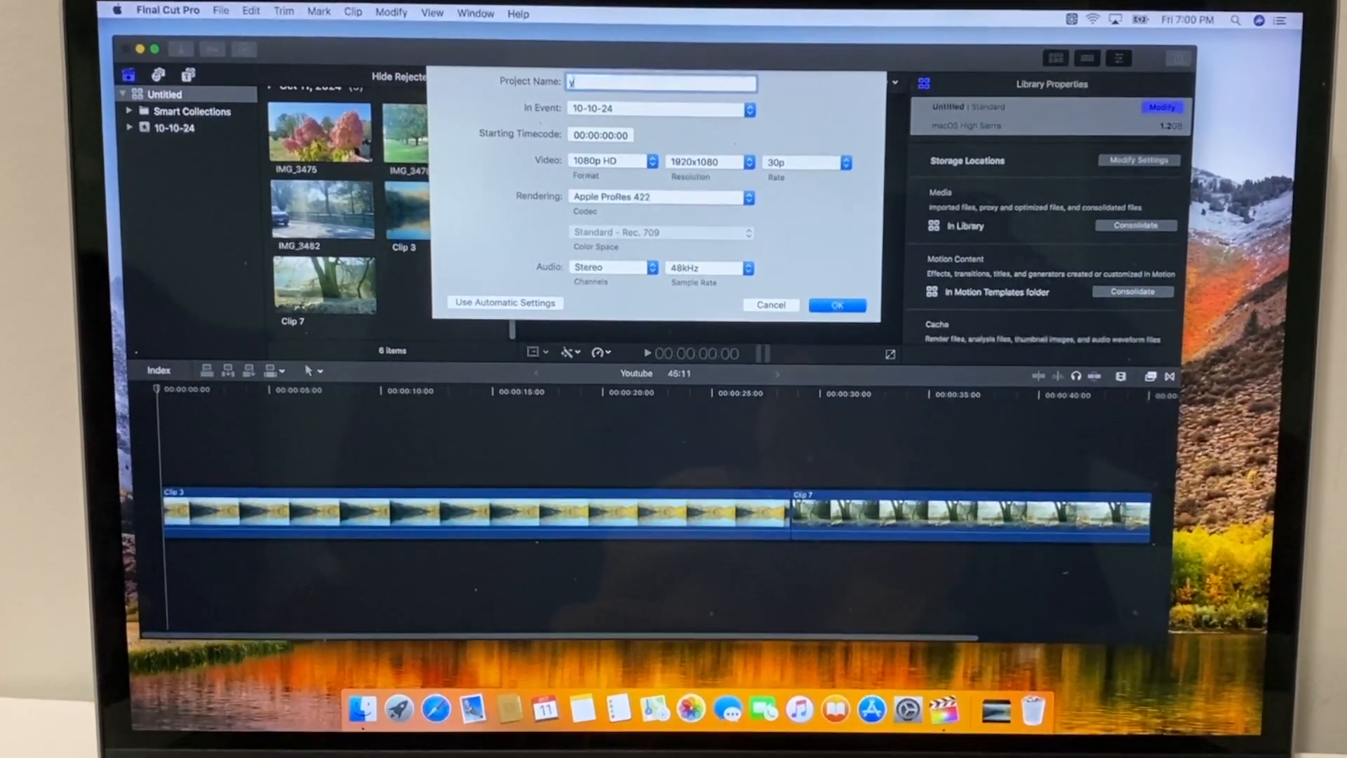
pyautogui.write('outube 2')
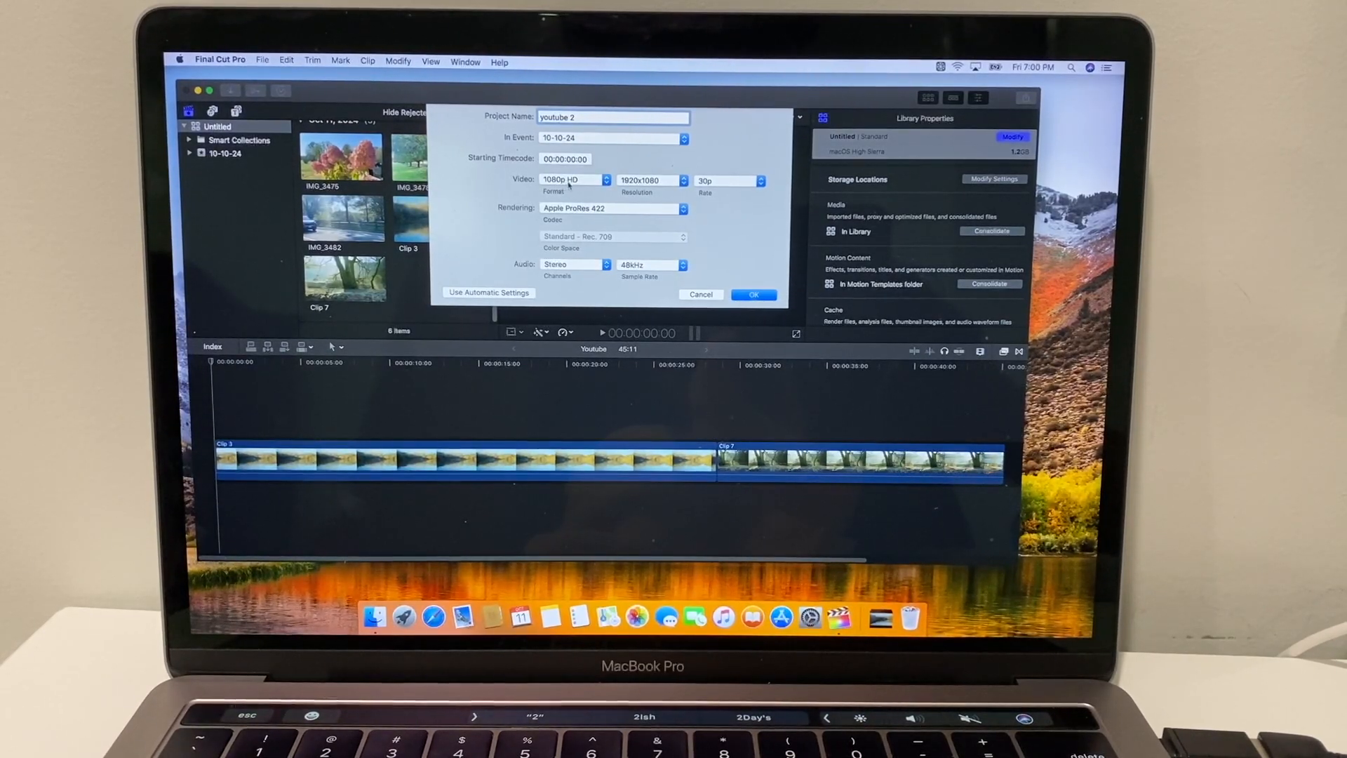
pyautogui.click(753, 295)
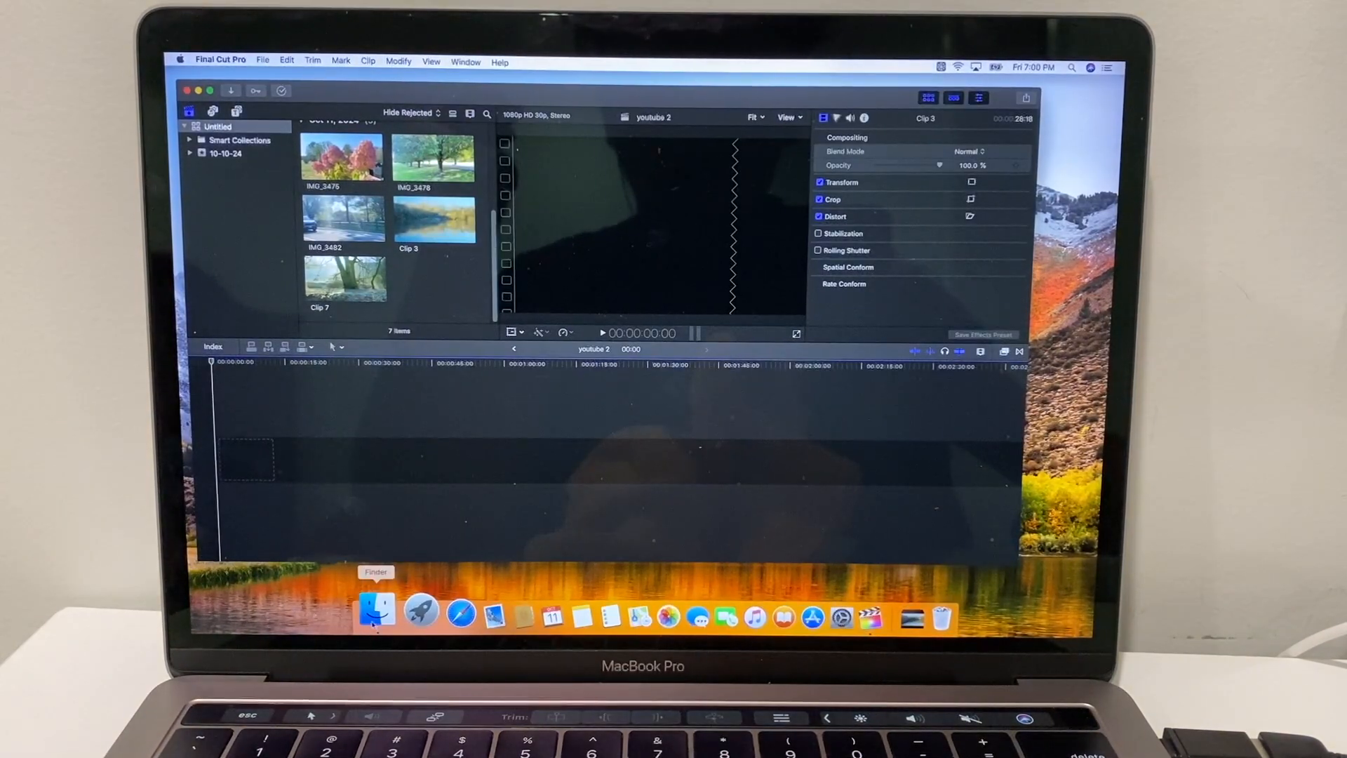
# Step: Begin adding event browser clips to the youtube 2 timeline
pyautogui.click(375, 611)
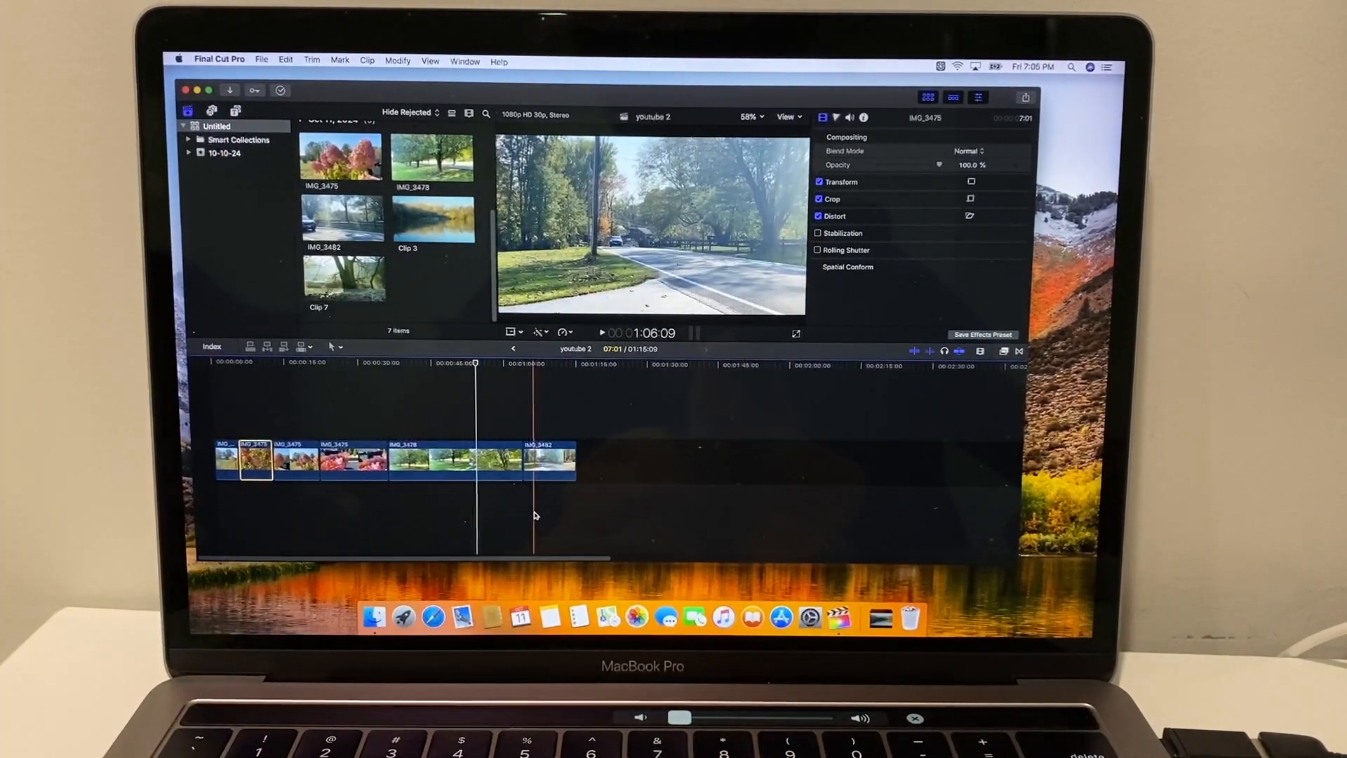
# Step: Share youtube 2 as a Master File and continue to the save options
pyautogui.click(1025, 95)
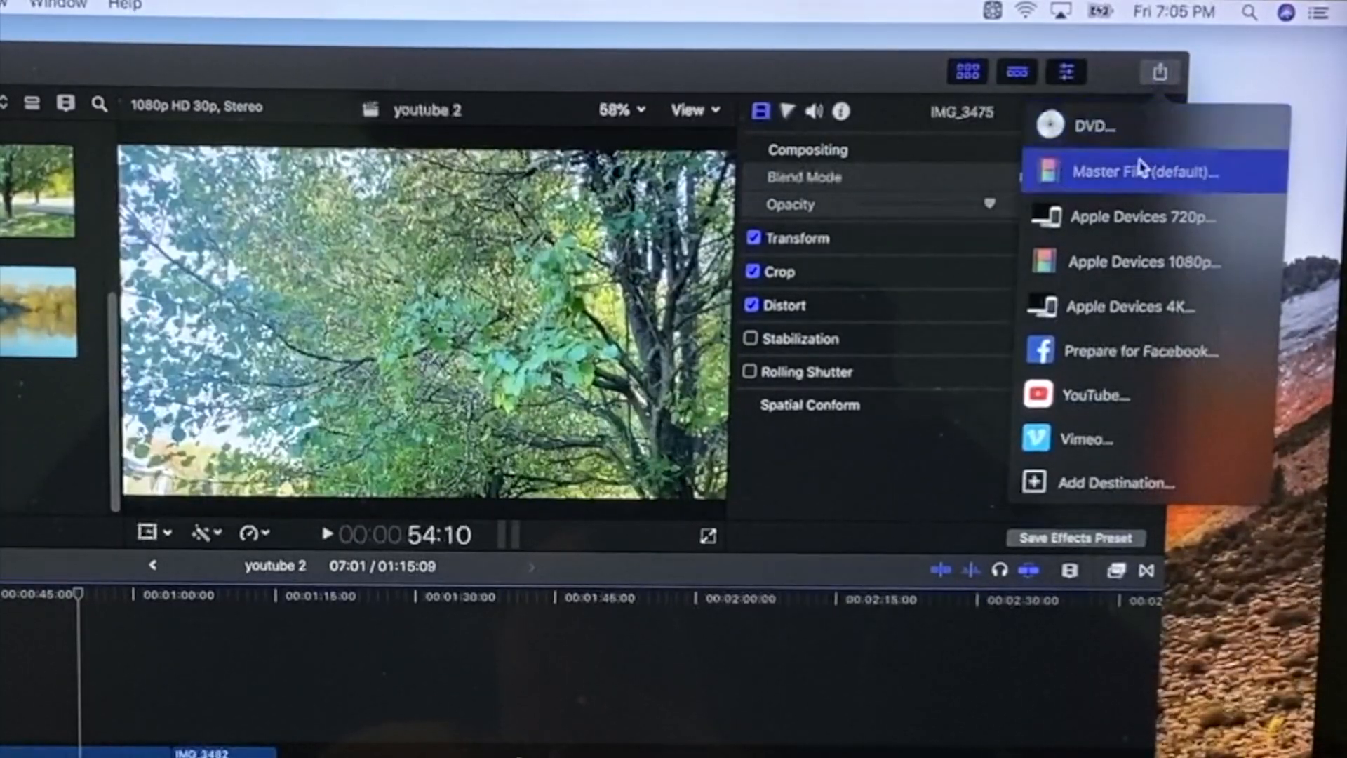
pyautogui.click(1143, 171)
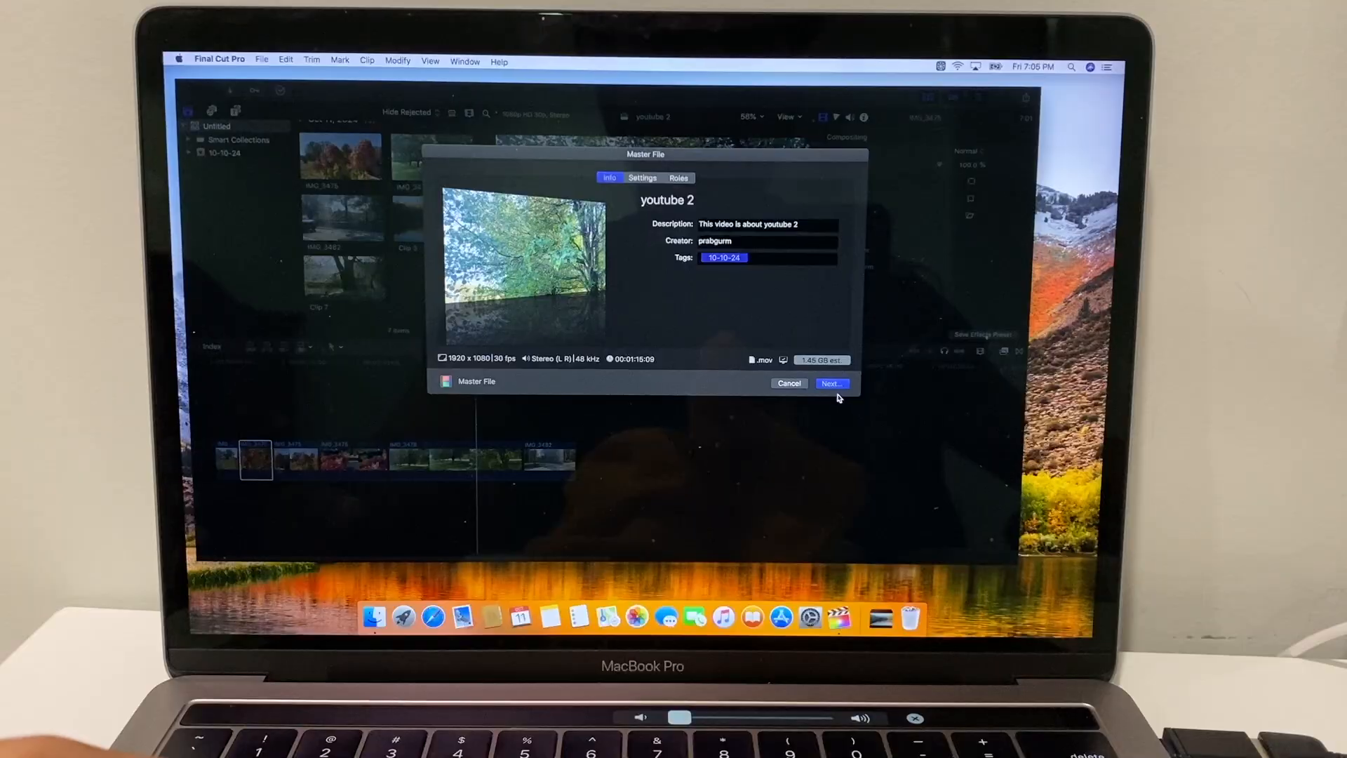
pyautogui.click(830, 383)
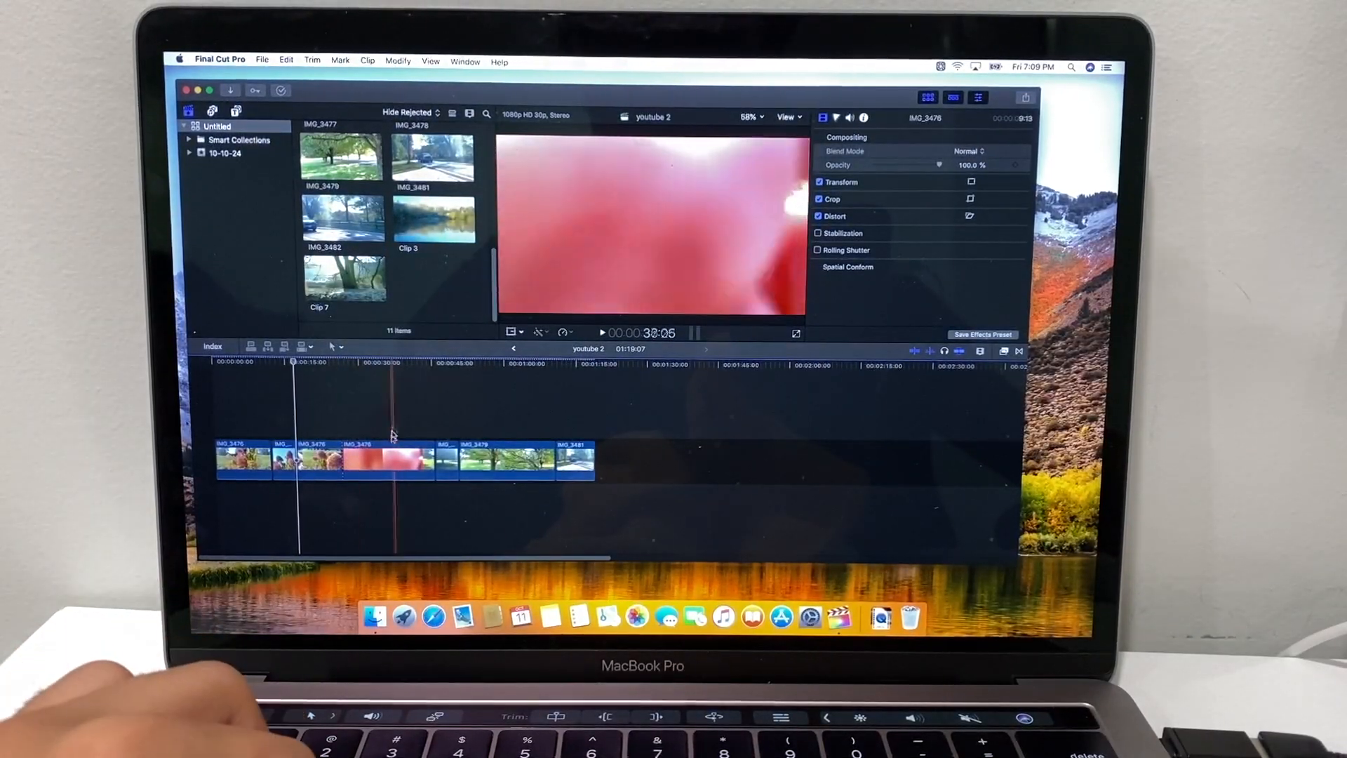
# Step: Select the blurry red shot in the timeline, then bring up export destinations
pyautogui.click(388, 459)
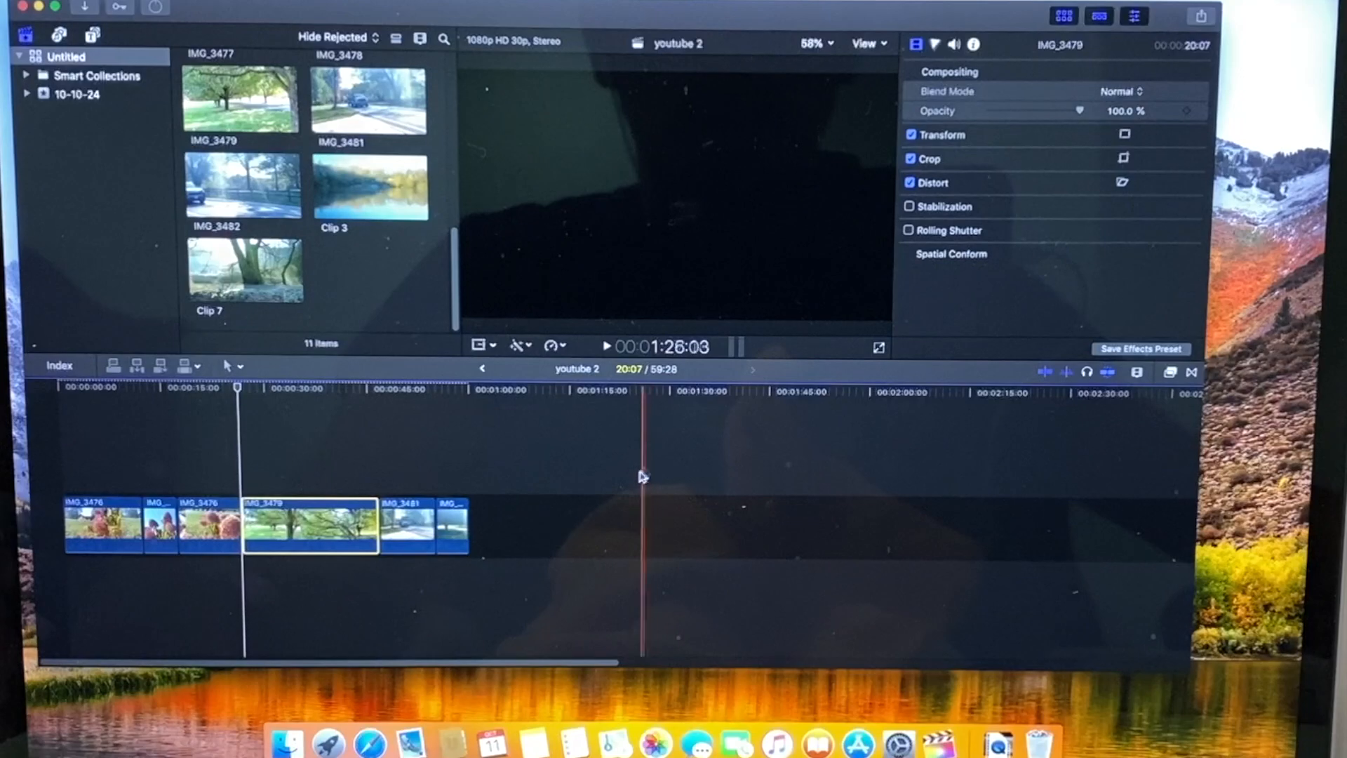
pyautogui.click(1199, 16)
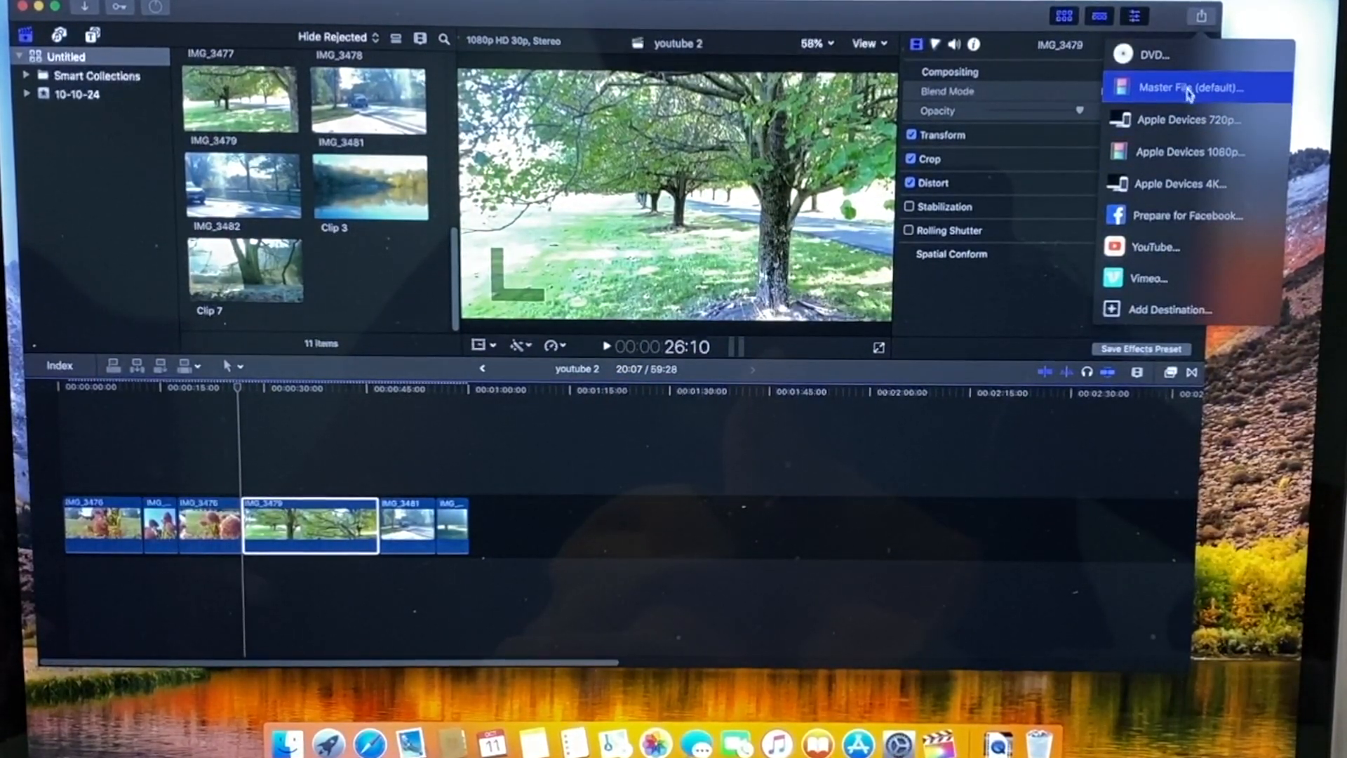
# Step: Export the shortened youtube 2 edit as a Master File and proceed to saving
pyautogui.click(1188, 87)
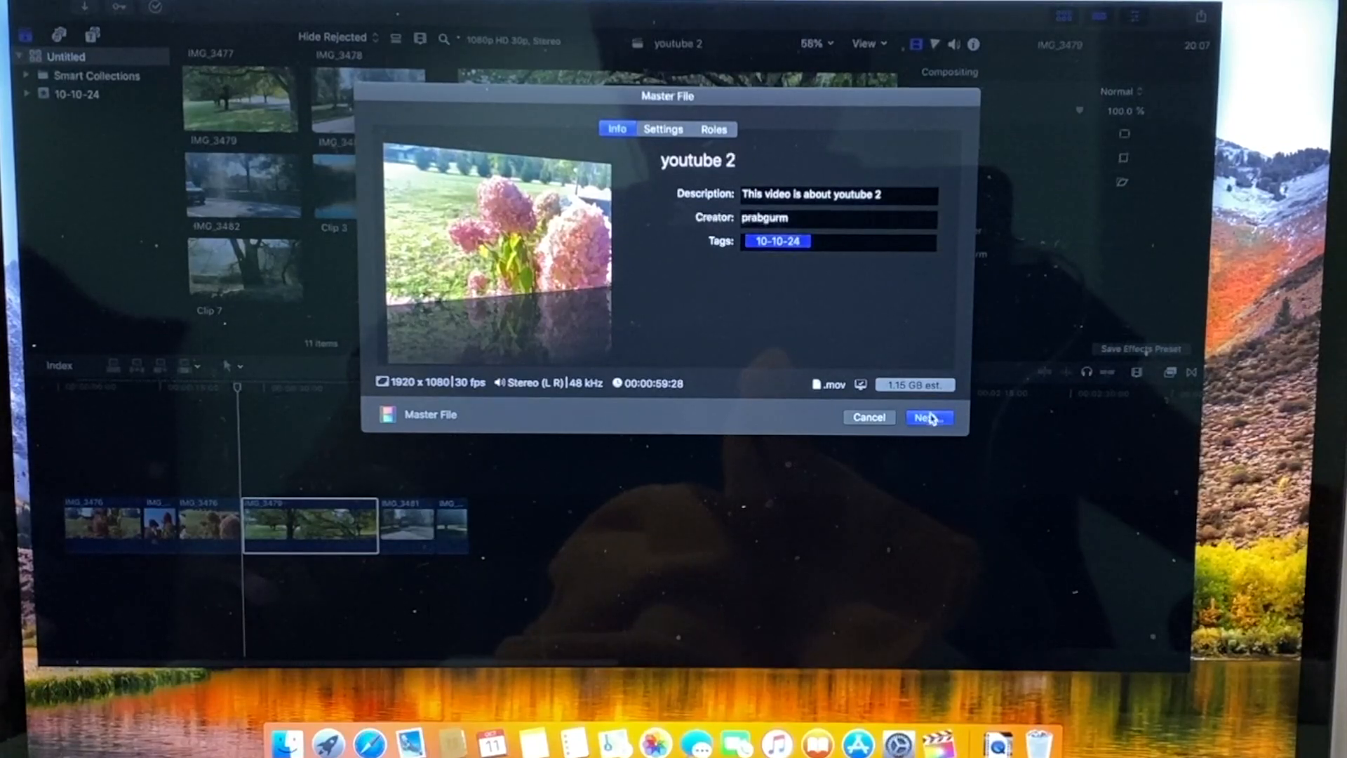
pyautogui.click(928, 418)
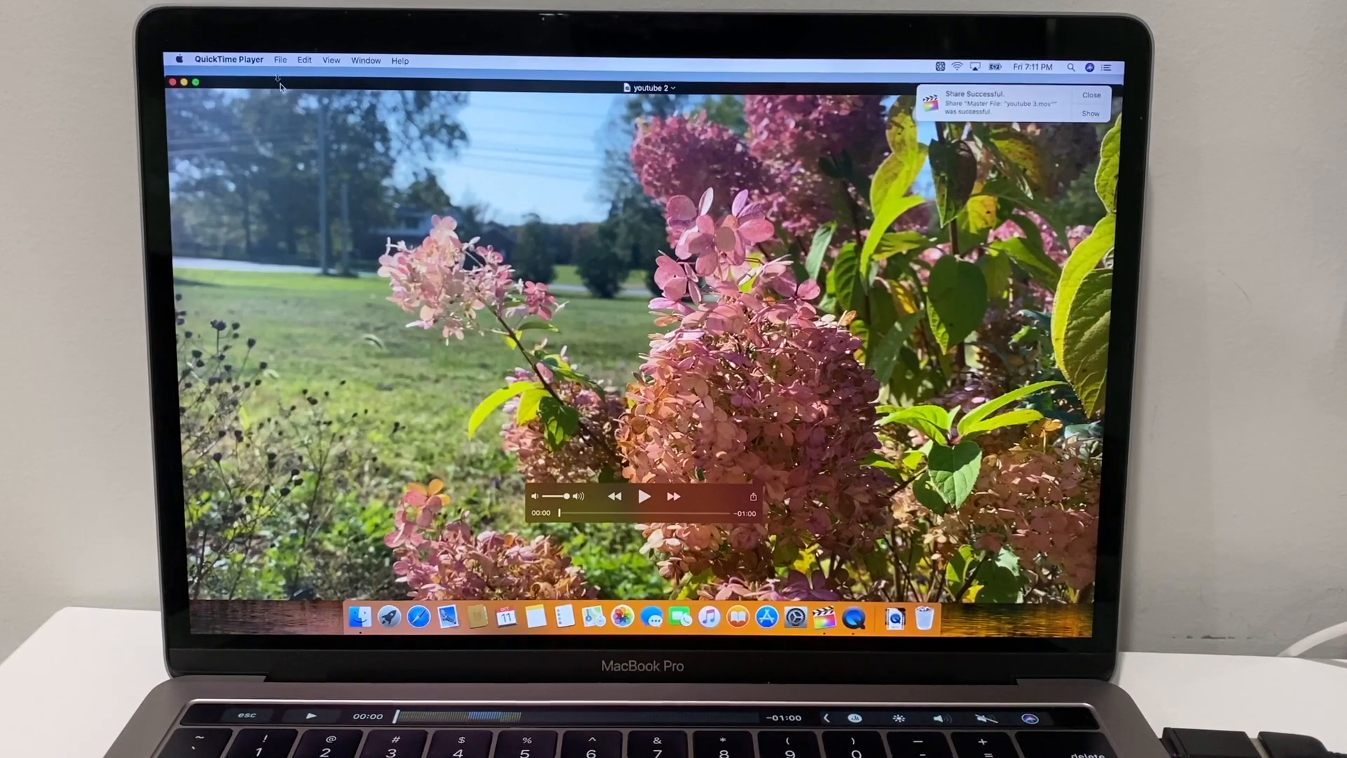
# Step: Play the exported youtube 2 movie in QuickTime Player
pyautogui.click(228, 60)
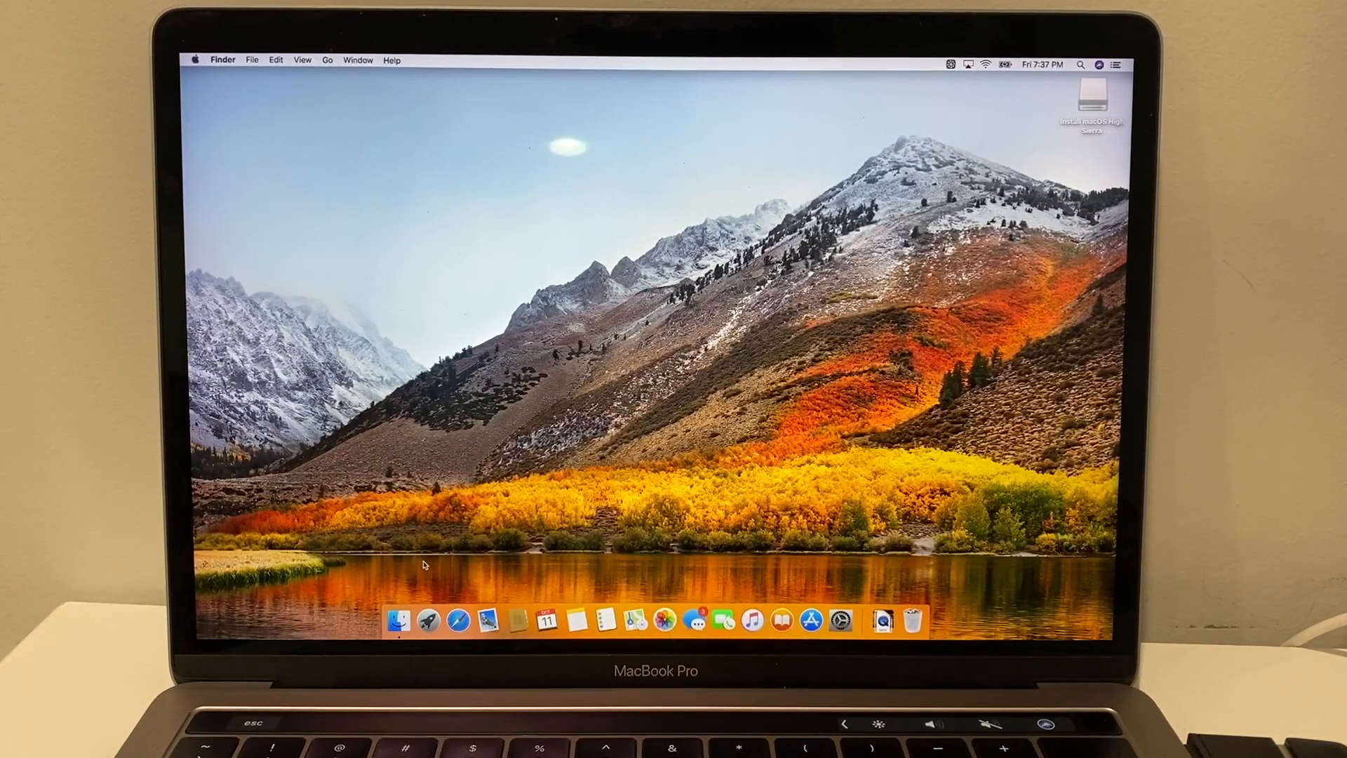
# Step: Open Launchpad to show the grid of installed apps
pyautogui.click(632, 619)
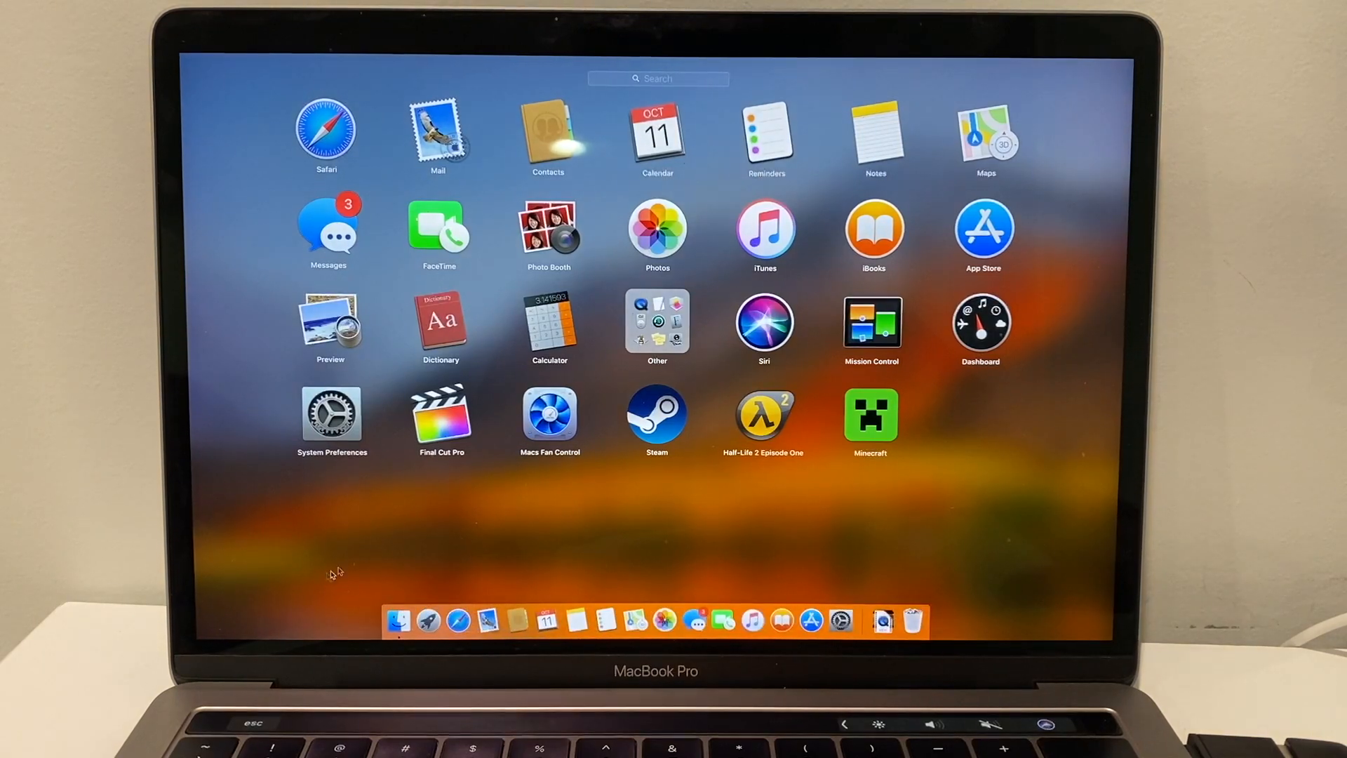
pyautogui.moveTo(453, 466)
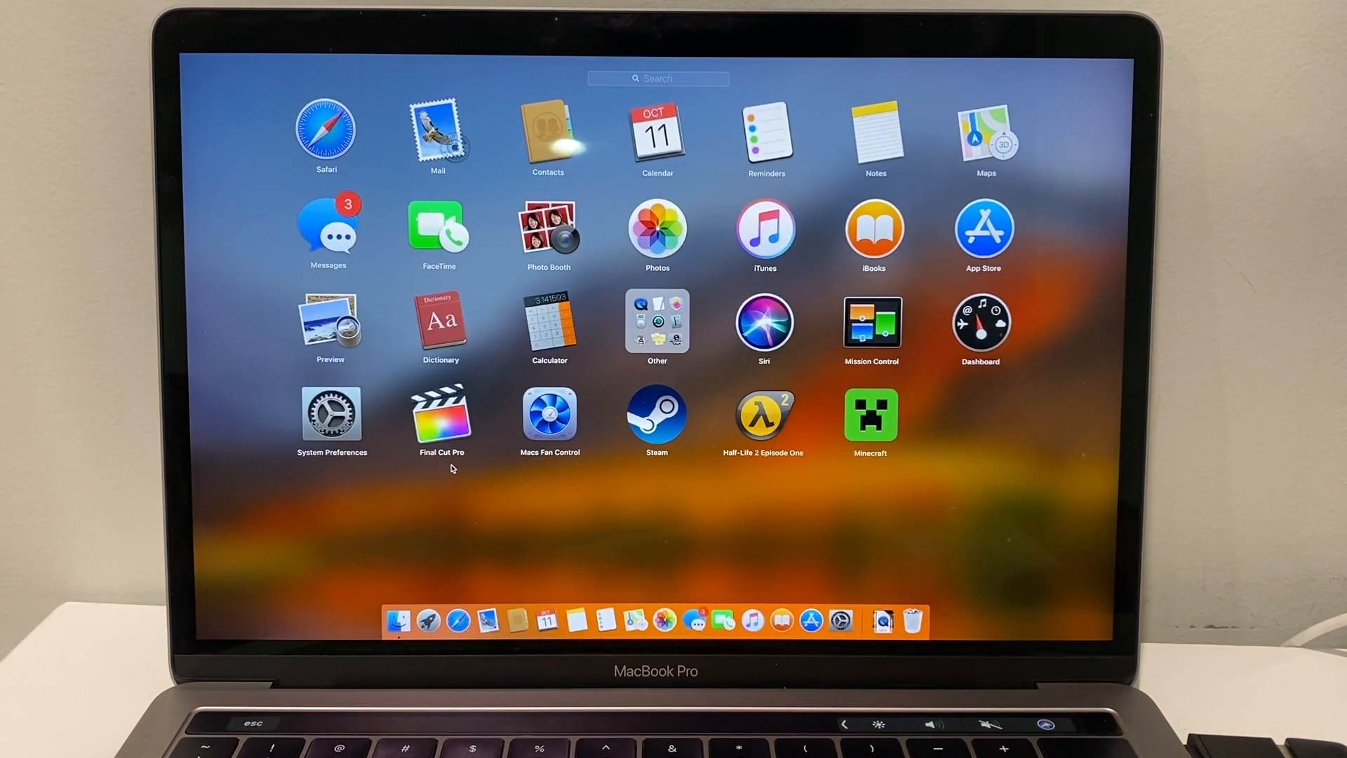
pyautogui.moveTo(460, 463)
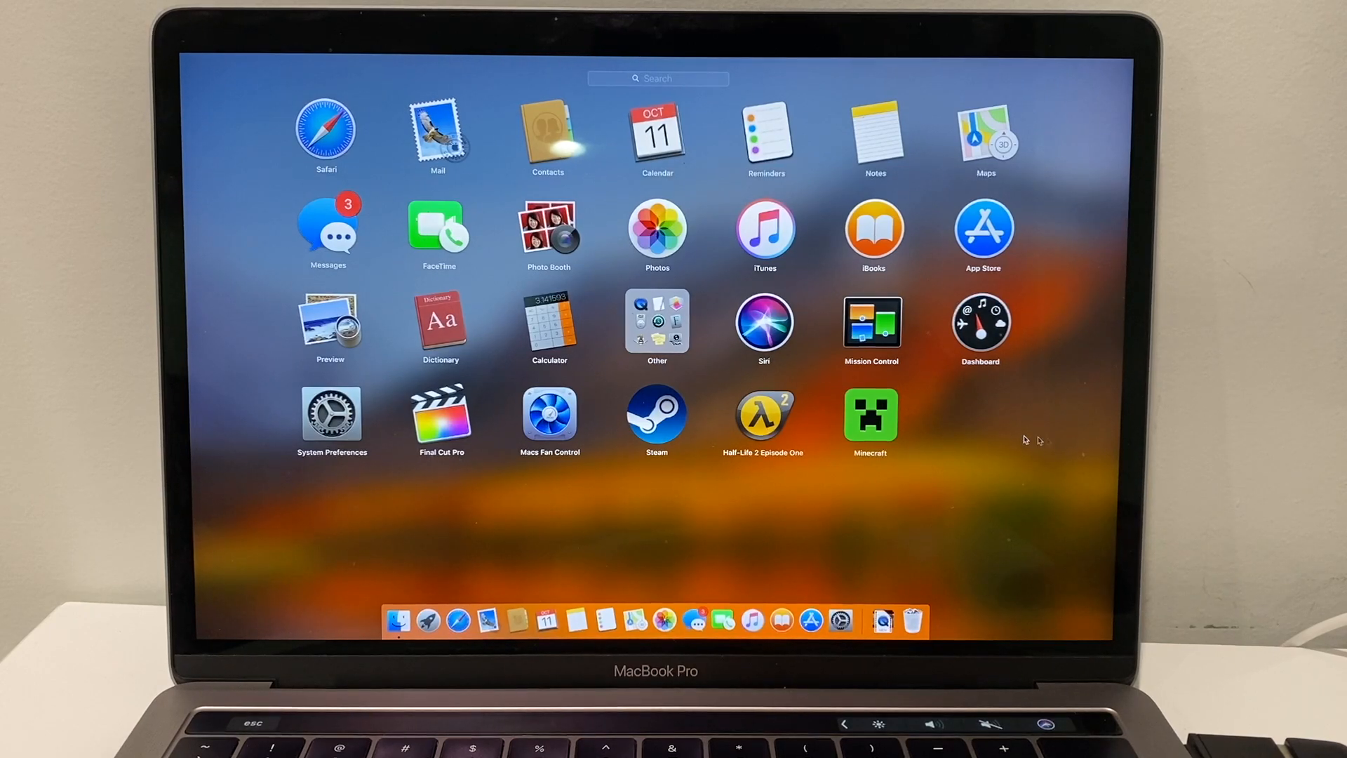
pyautogui.moveTo(815, 429)
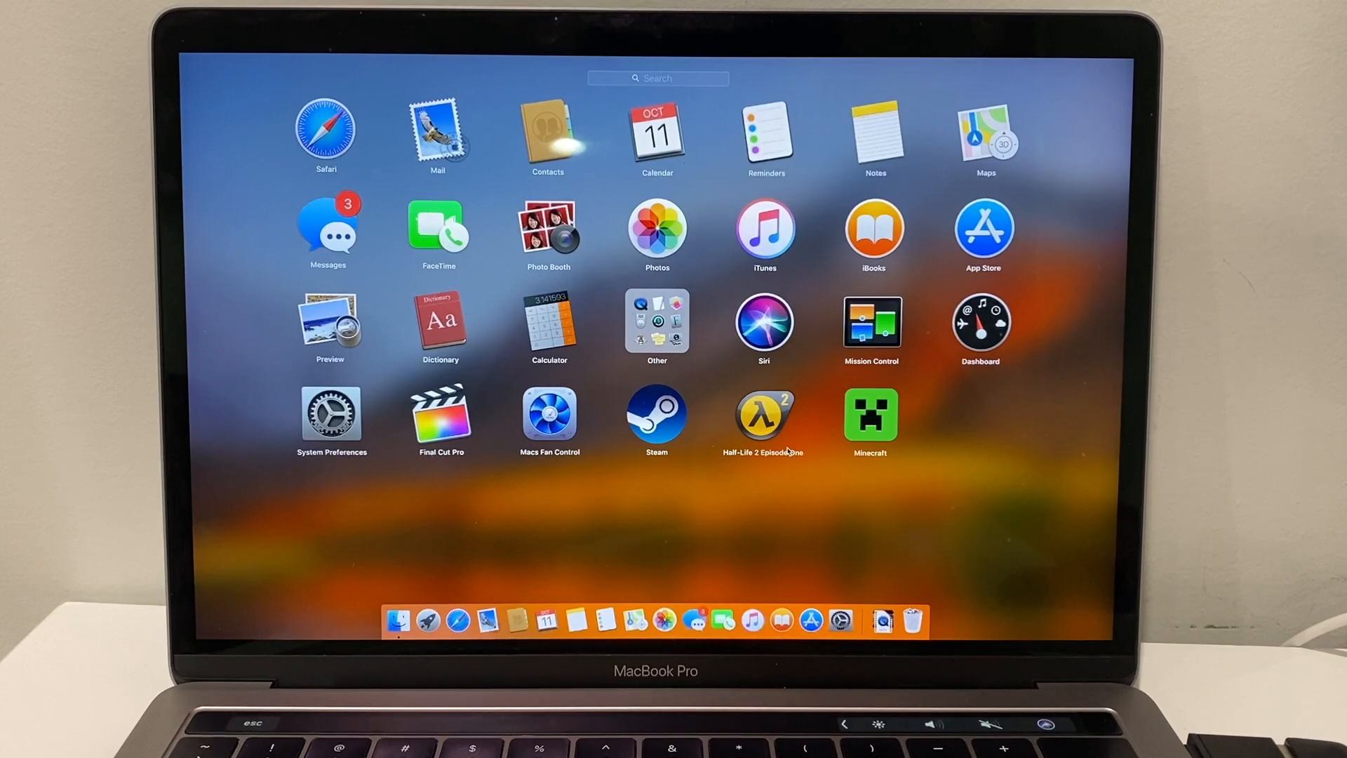
pyautogui.moveTo(859, 417)
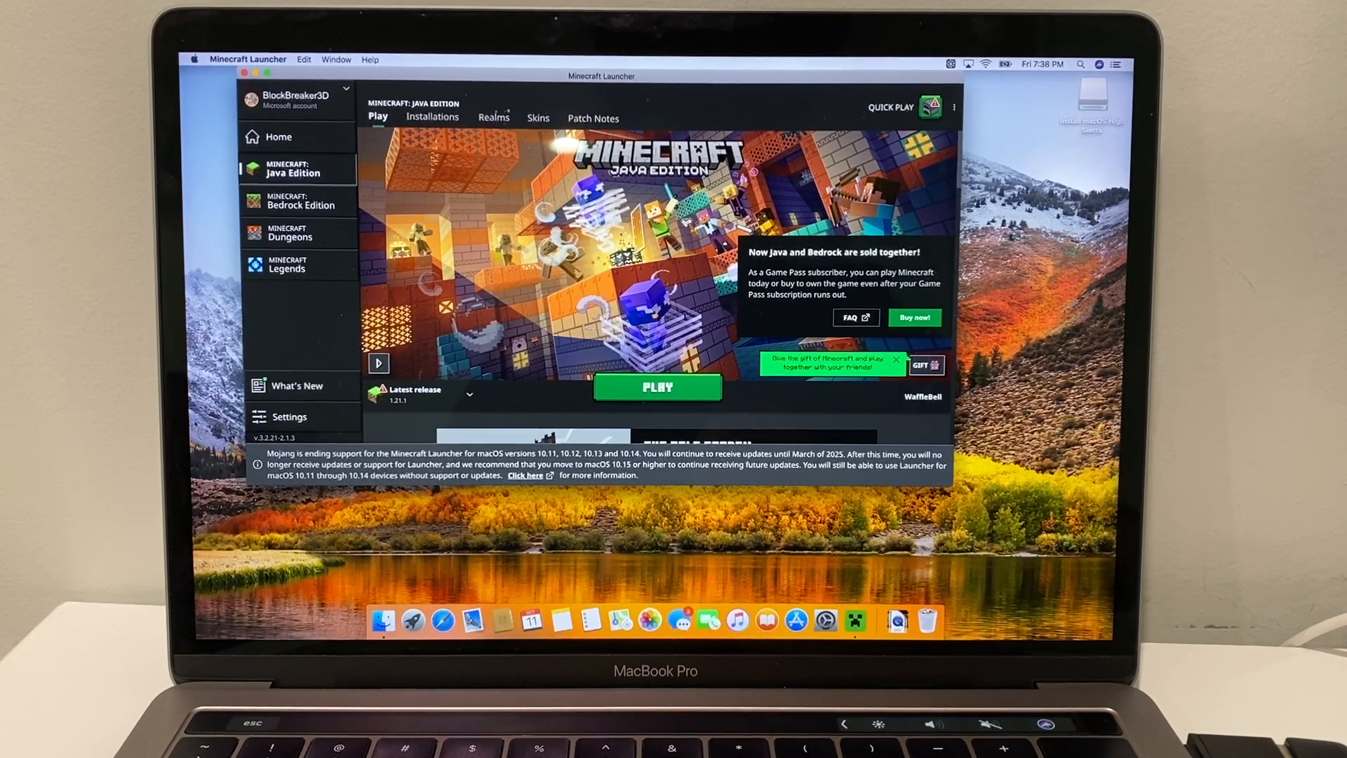
# Step: Open the Minecraft Launcher version list to pick the 1.13.2 installation
pyautogui.click(469, 394)
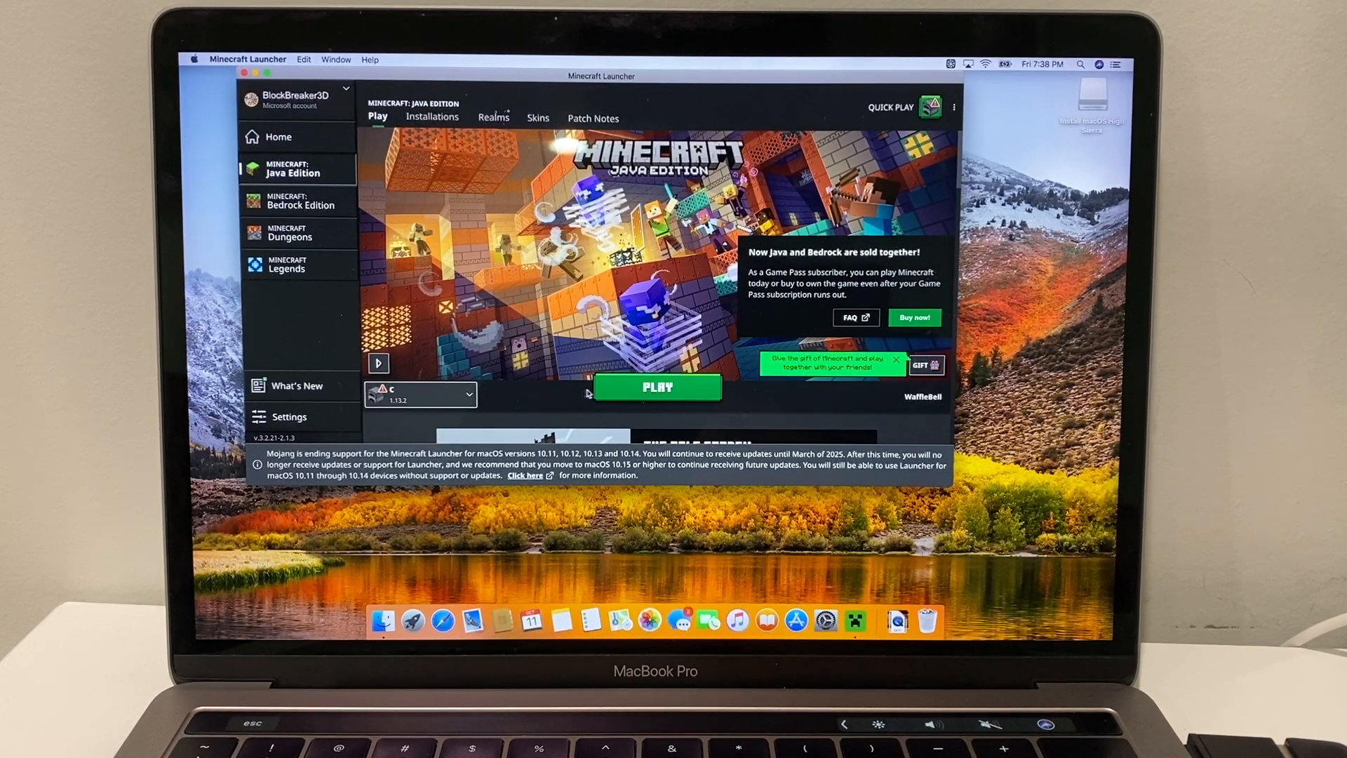
# Step: Start Minecraft 1.13.2, finish Video Settings at Bright brightness, and resume the world
pyautogui.click(657, 387)
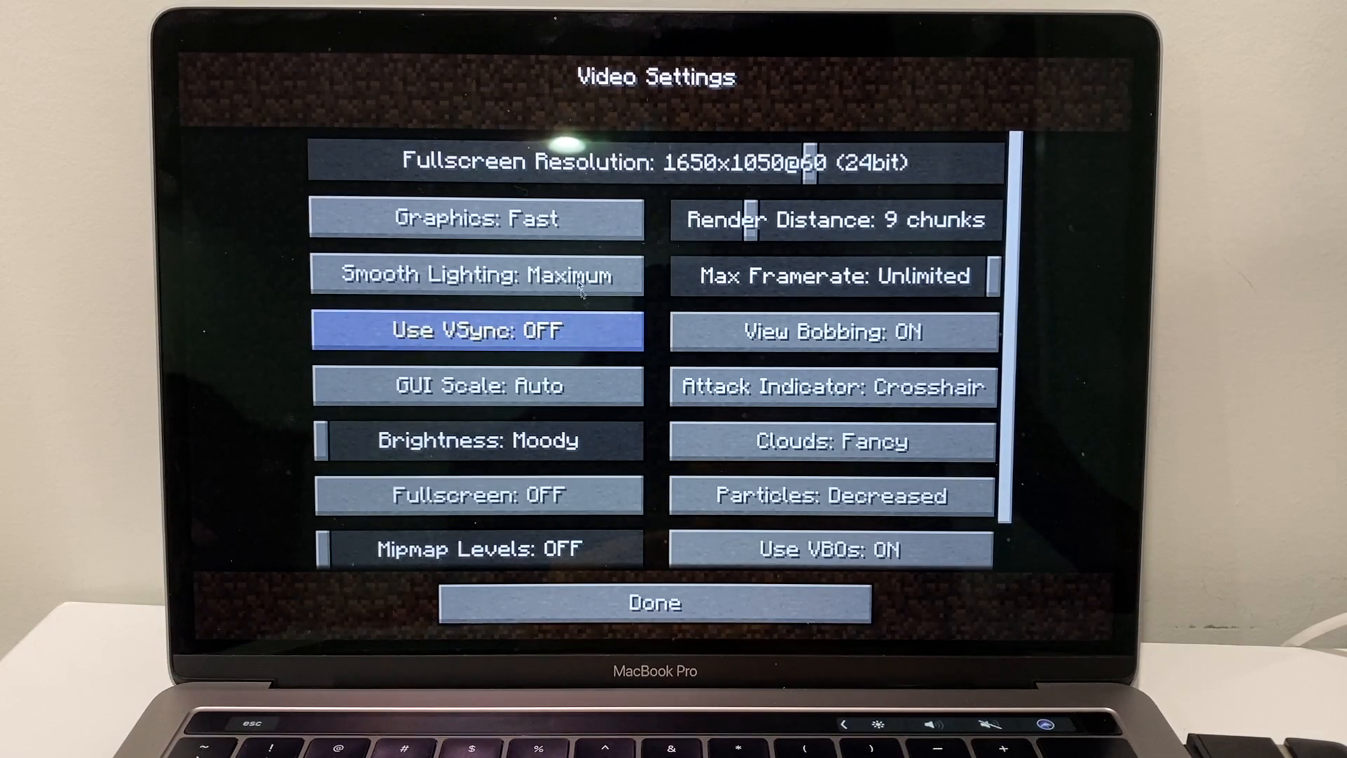
pyautogui.moveTo(662, 194)
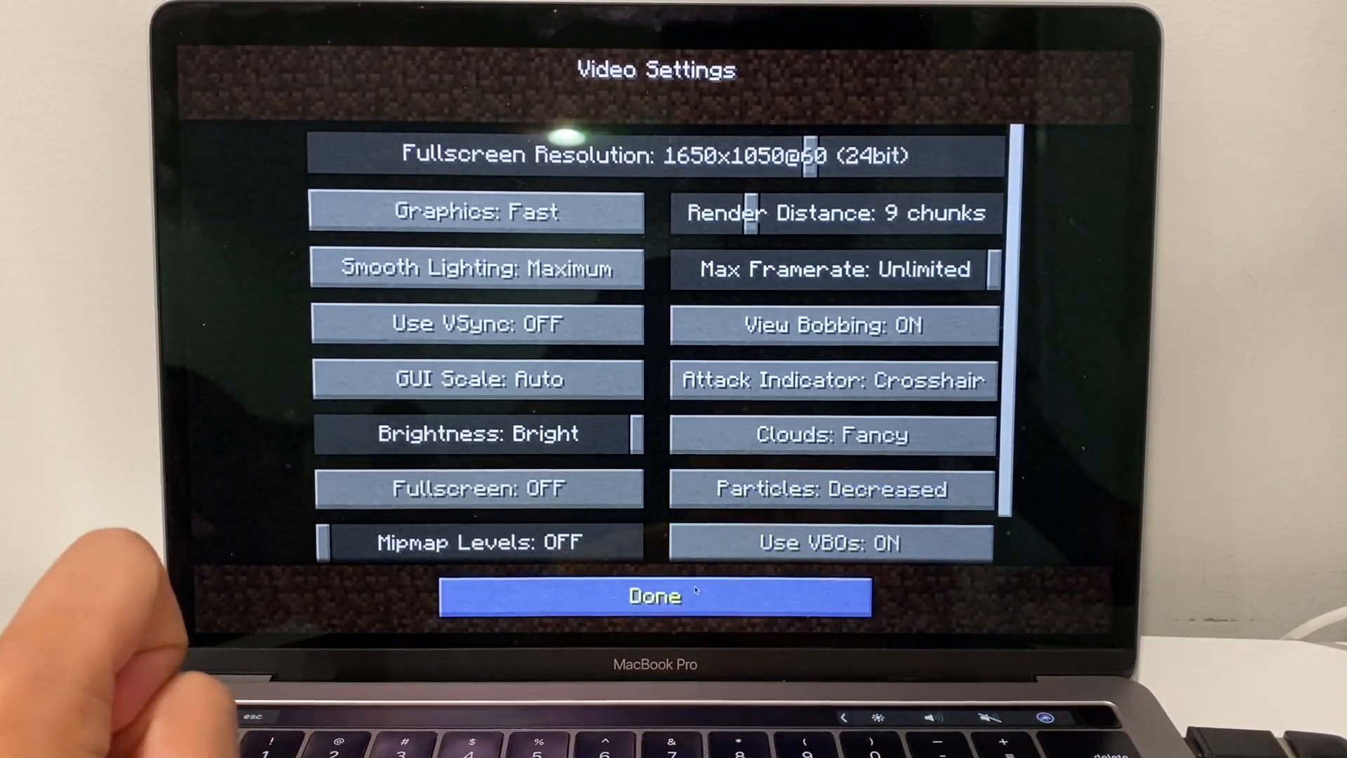
pyautogui.click(655, 596)
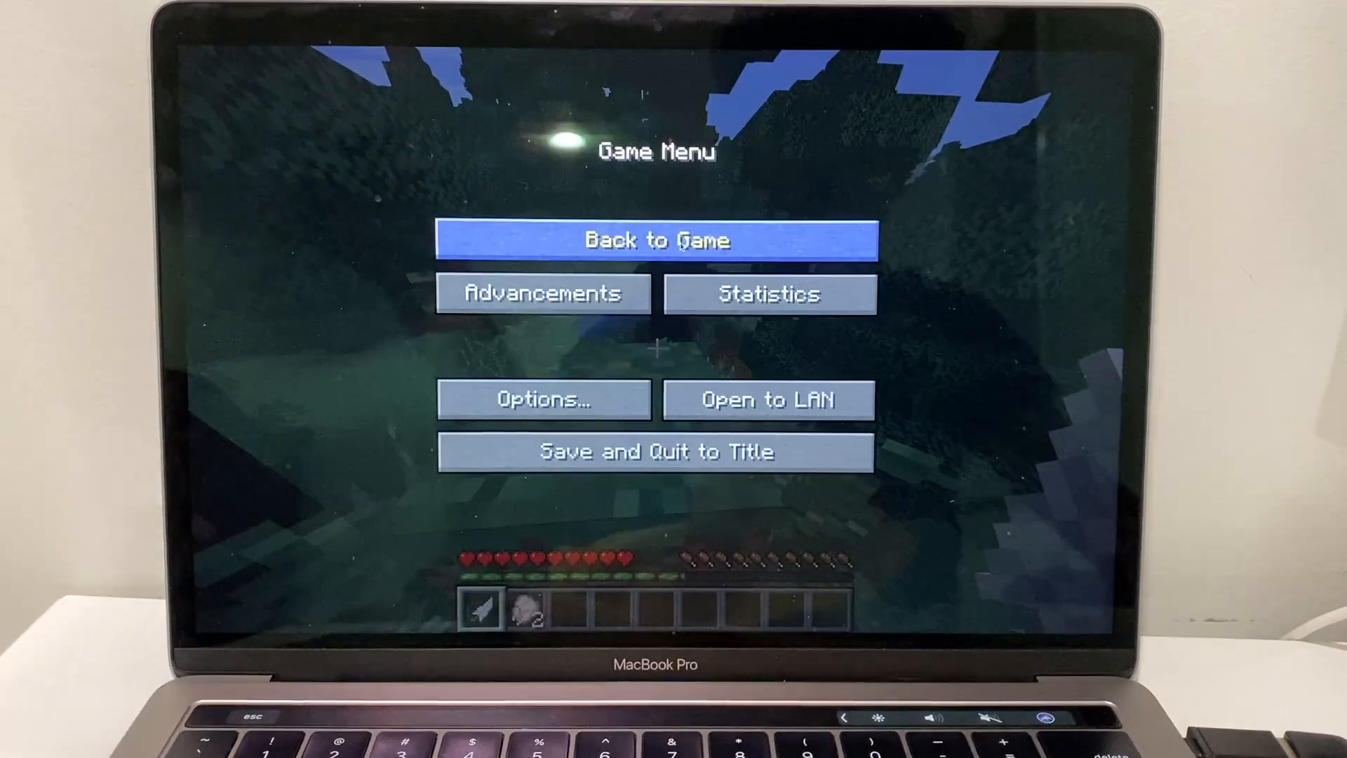
pyautogui.click(657, 240)
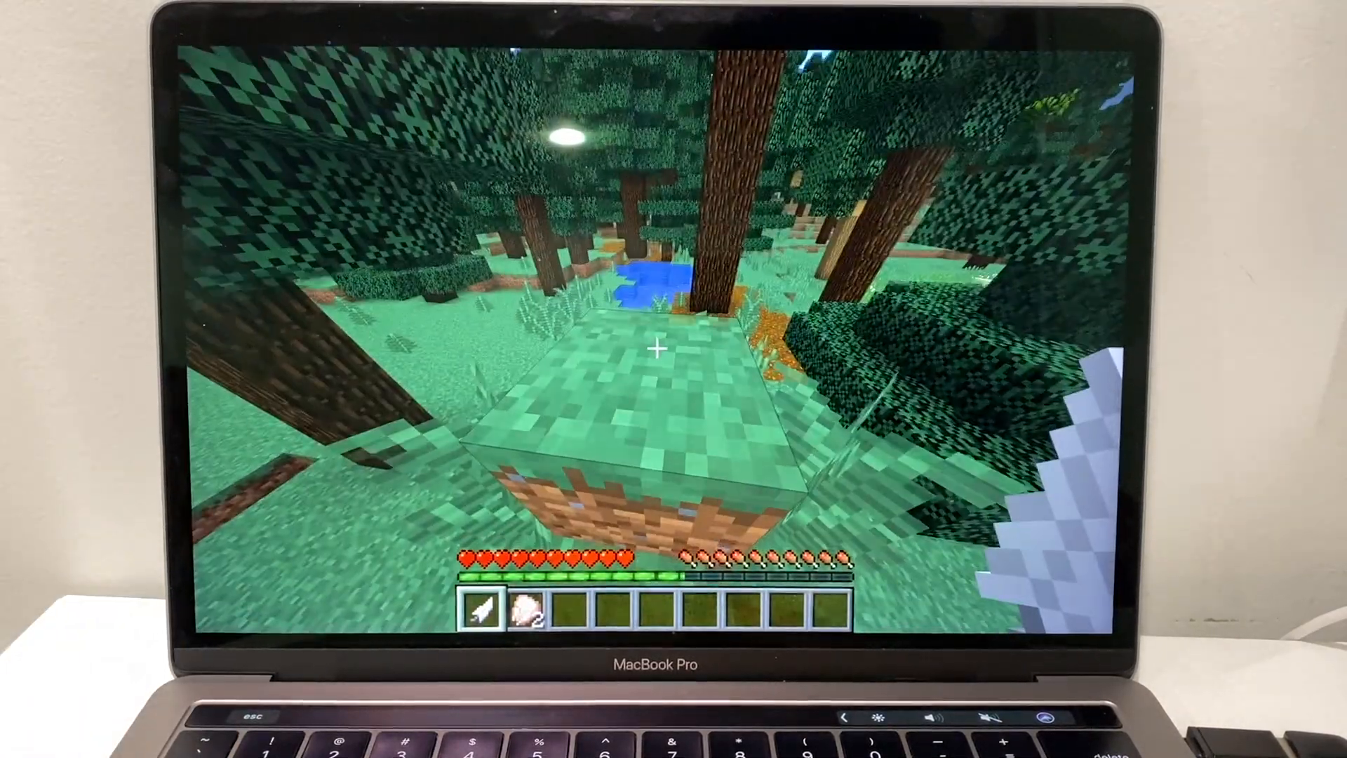
# Step: Turn on the F3 debug overlay showing fps, coordinates and biome
pyautogui.press('f3')
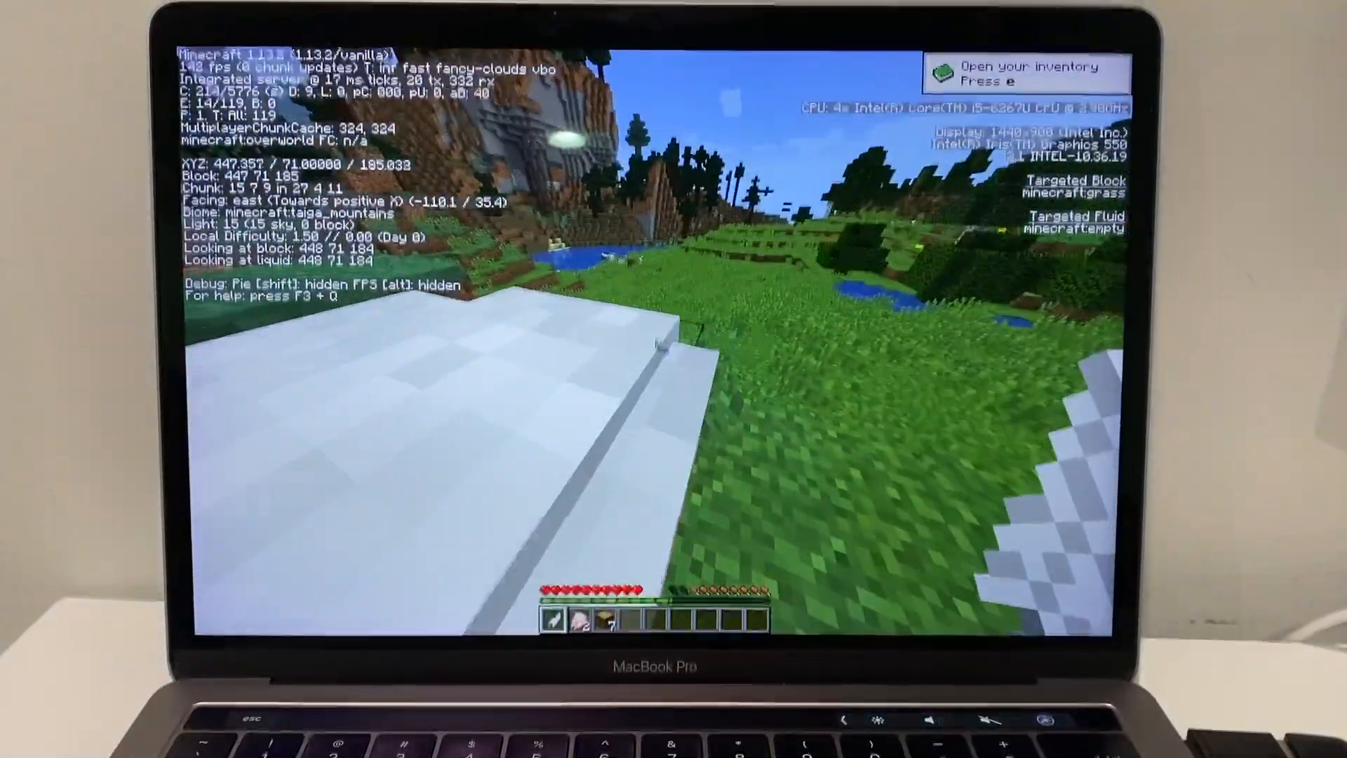
# Step: Pause Minecraft and view Video Settings showing fullscreen at 2880x1800 resolution
pyautogui.press('Escape')
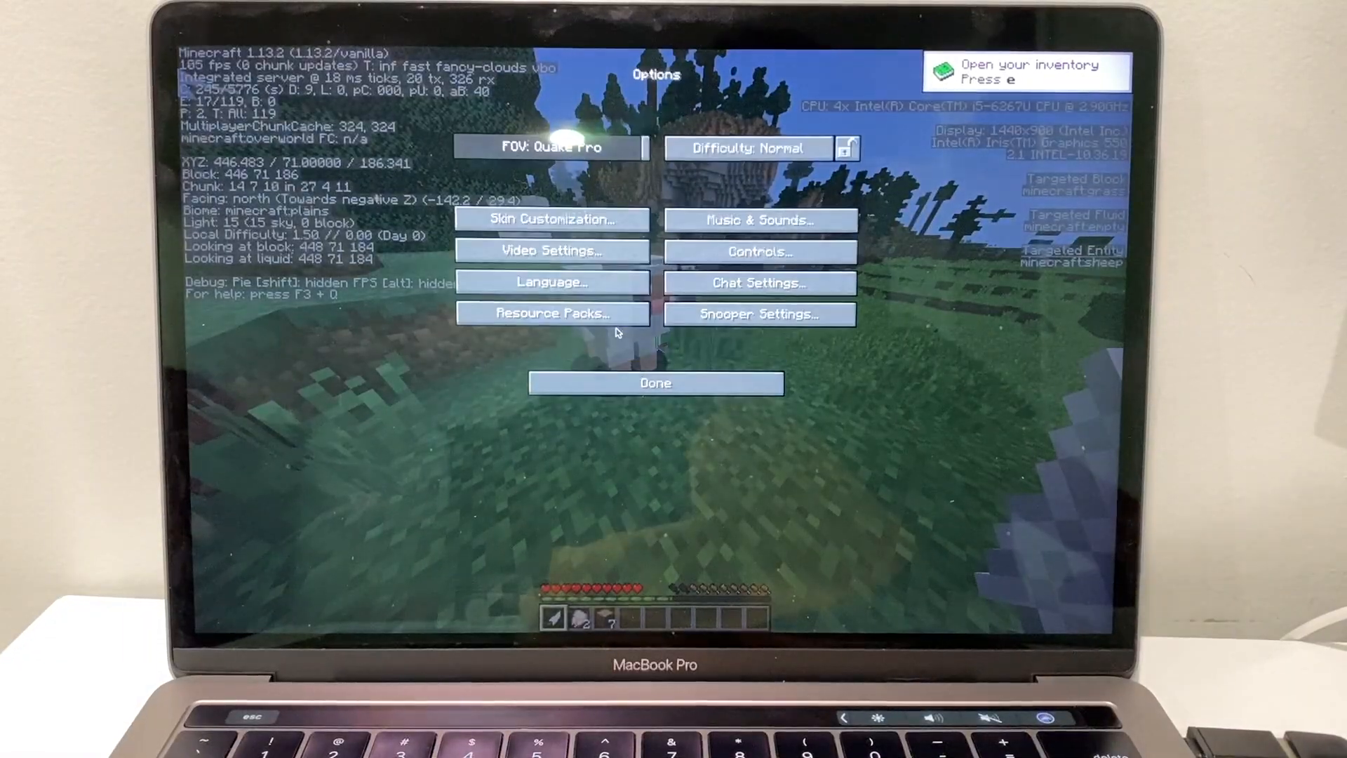
pyautogui.click(551, 250)
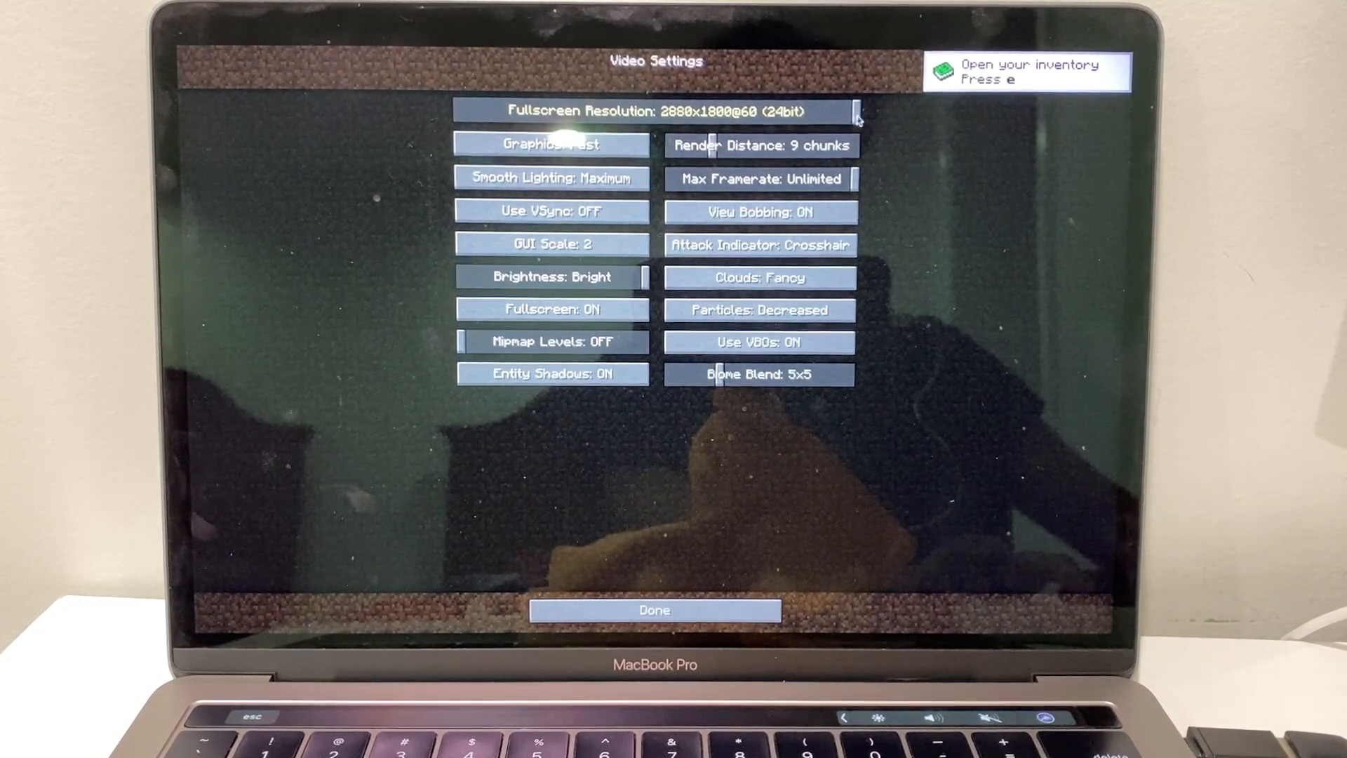
pyautogui.click(654, 609)
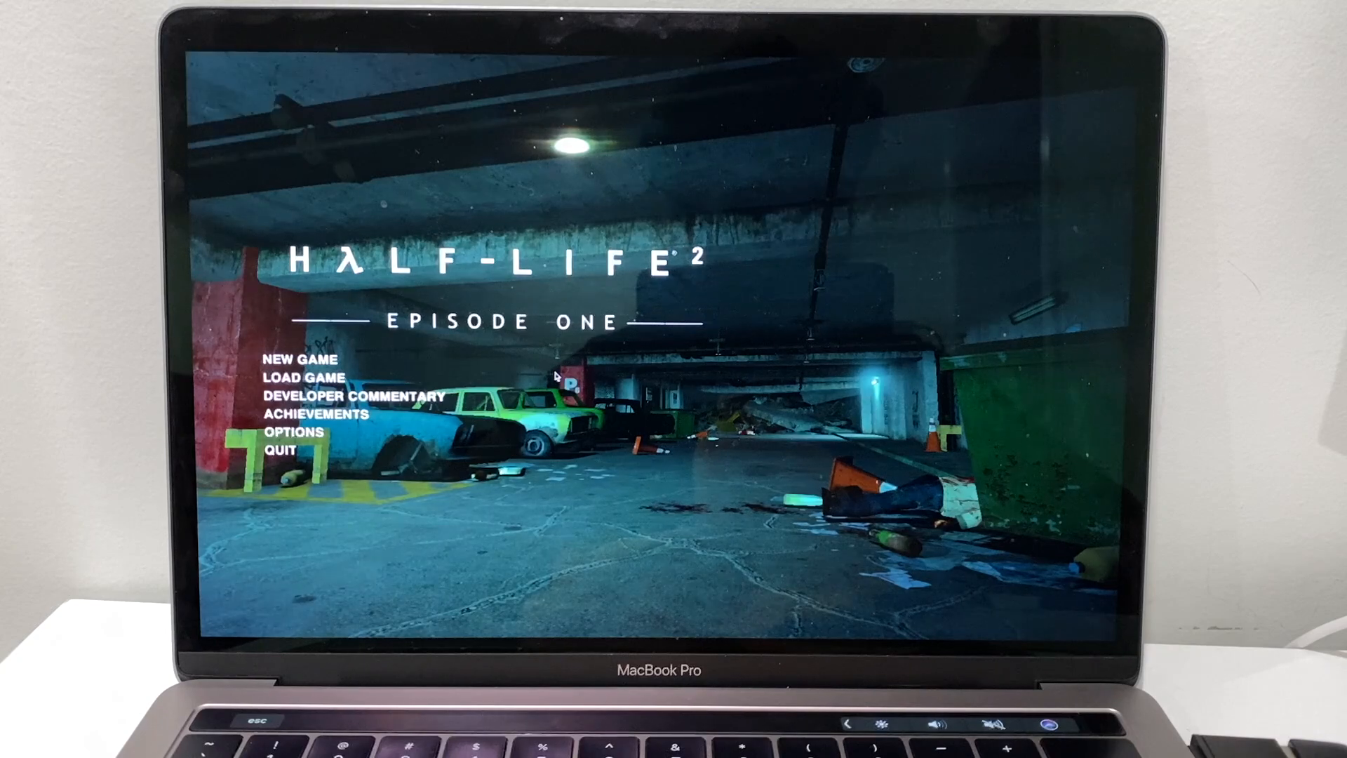
# Step: Confirm the 1440 x 900 video resolution in Options, then load the top saved game
pyautogui.click(294, 432)
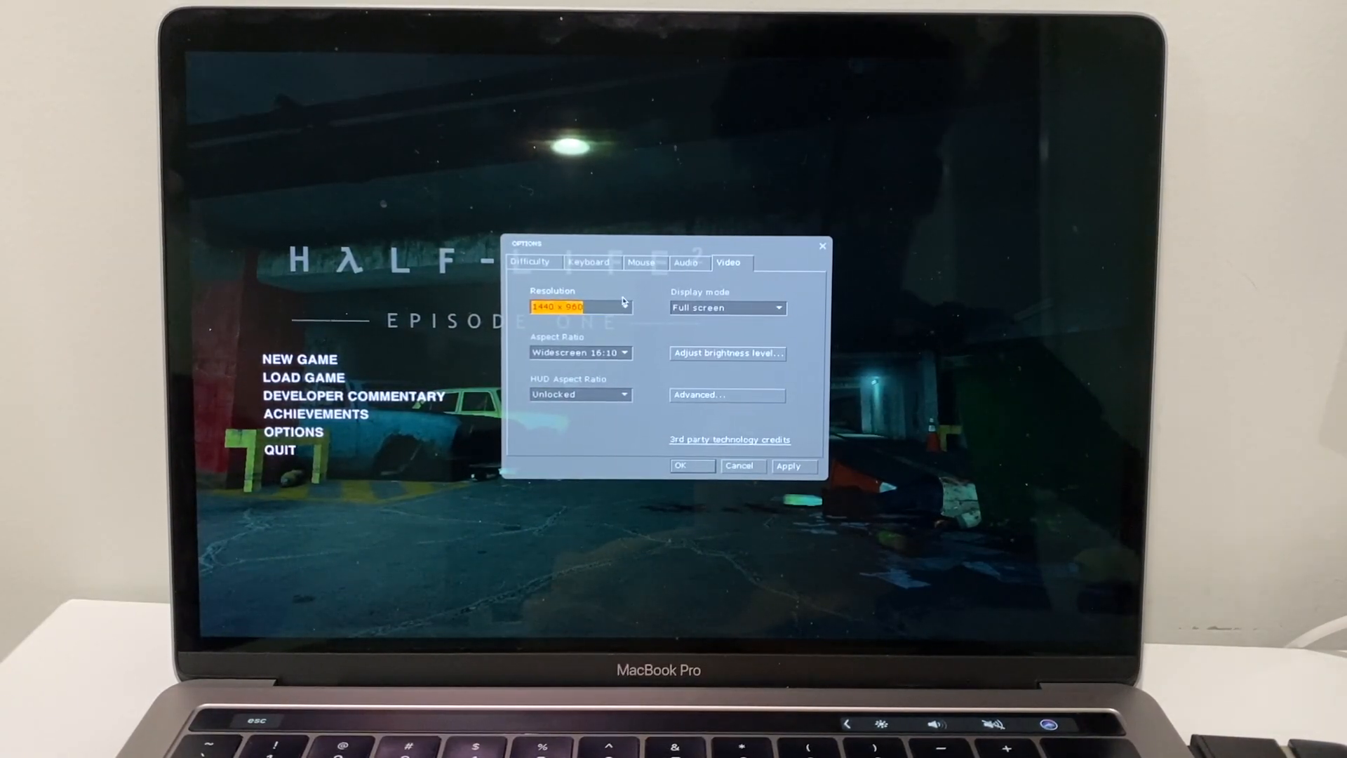
pyautogui.click(726, 394)
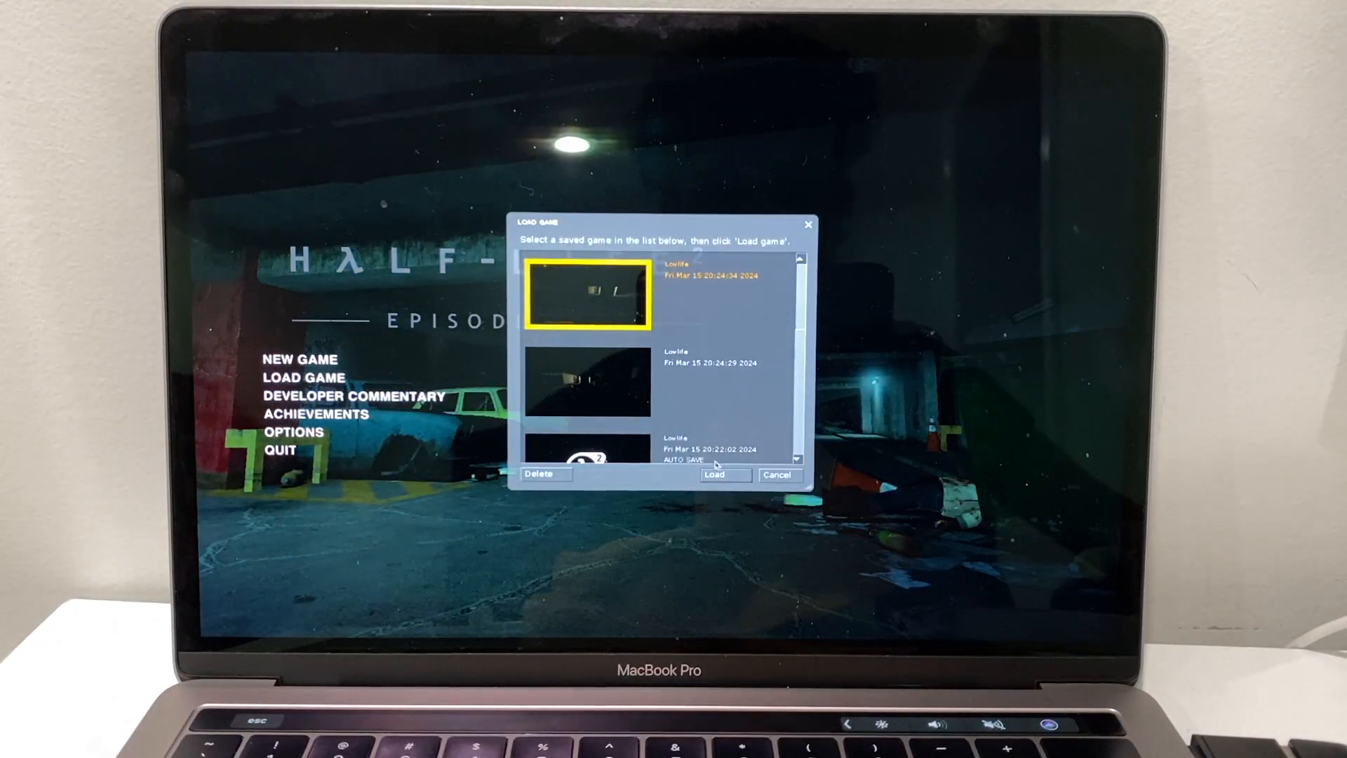
pyautogui.click(714, 474)
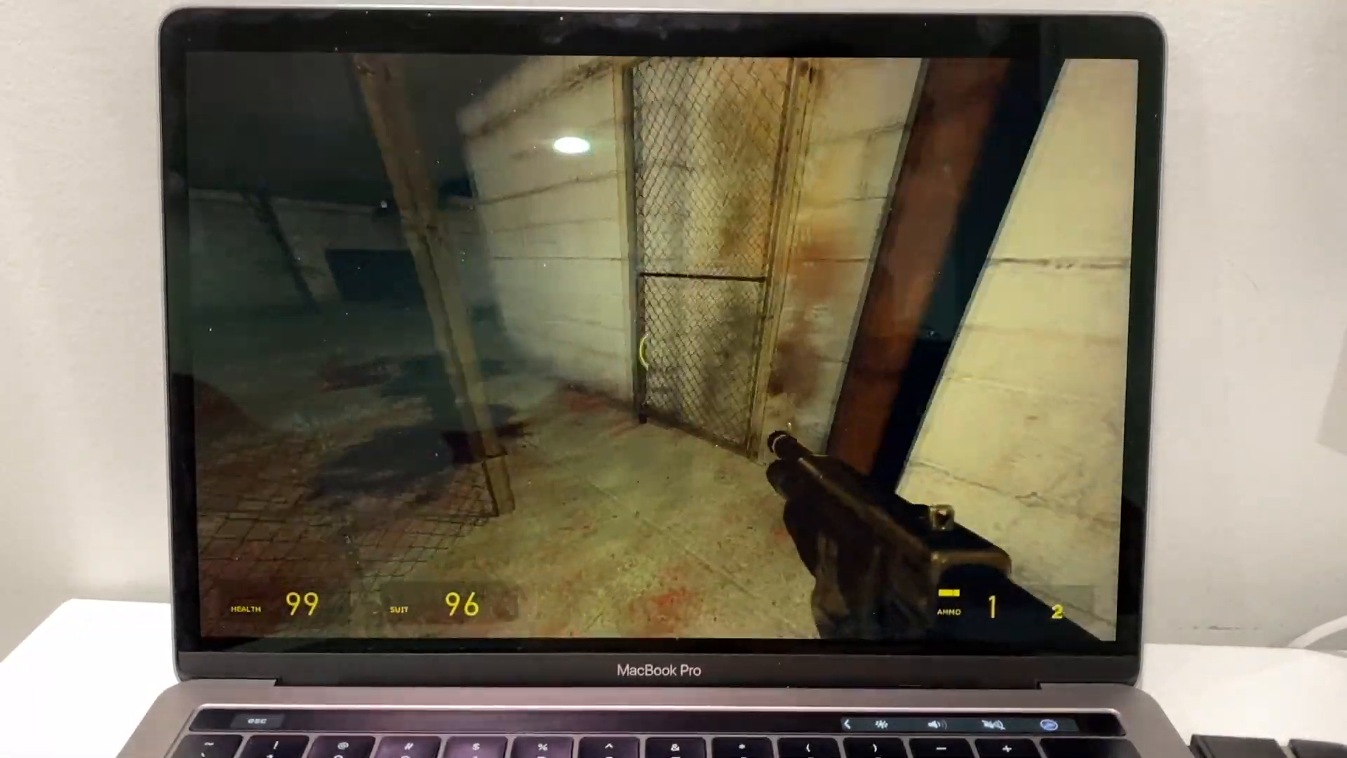
# Step: Play Half-Life 2: Episode One from the loaded save, pressing F
pyautogui.press('f')
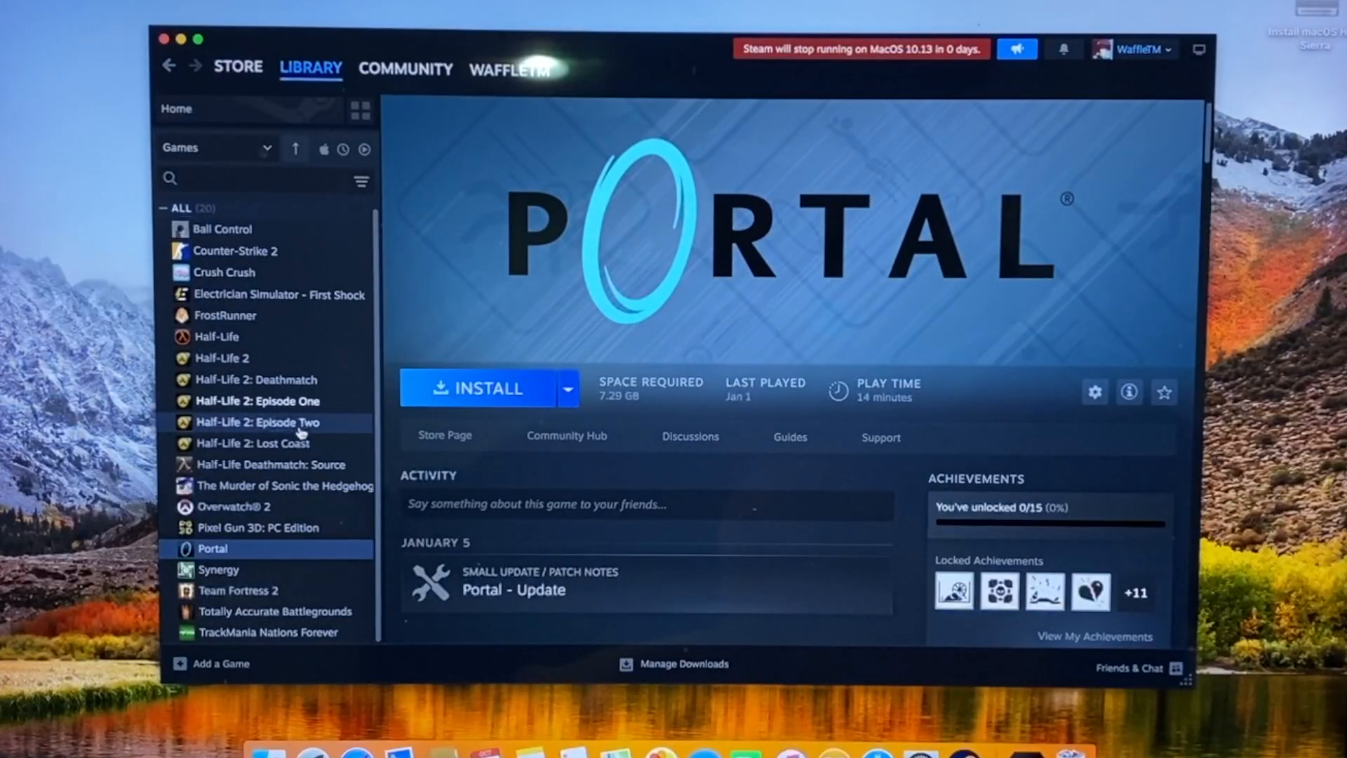
pyautogui.moveTo(221, 358)
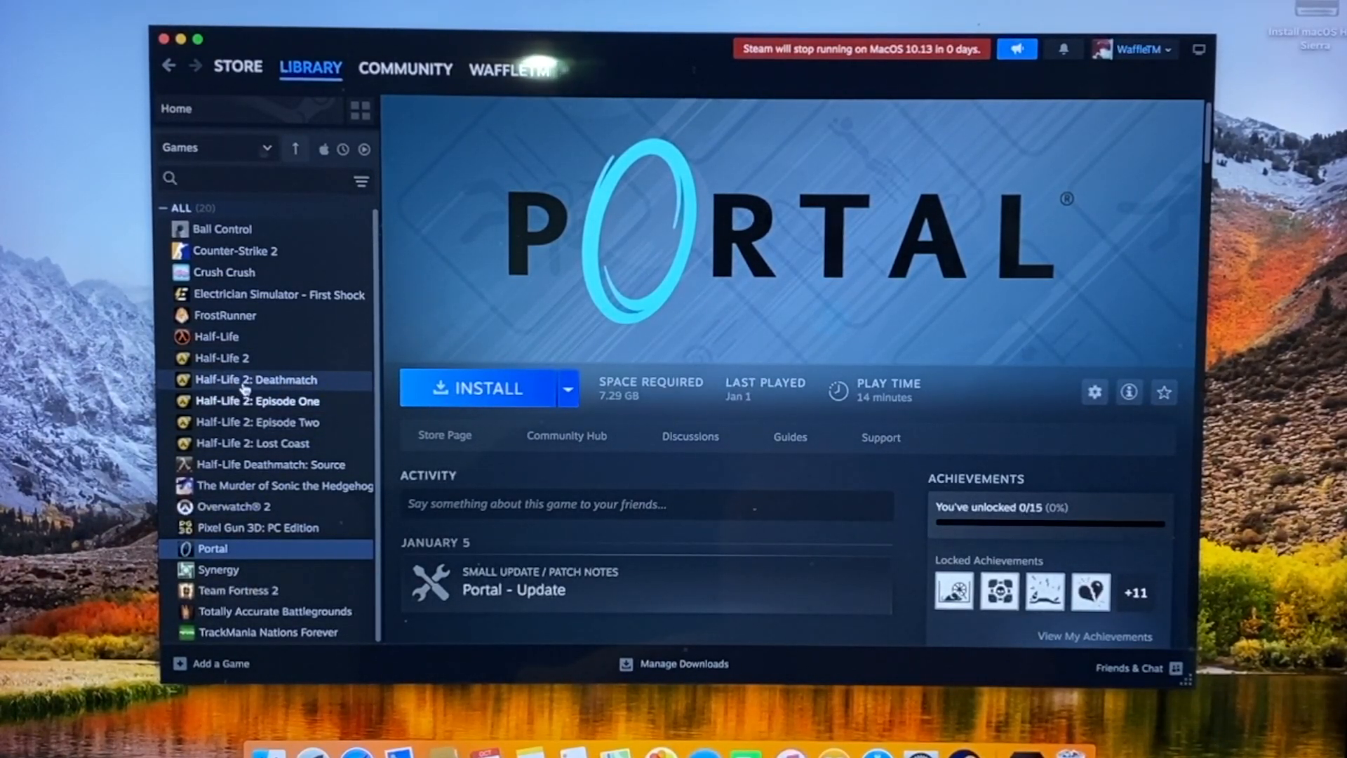
pyautogui.moveTo(256, 401)
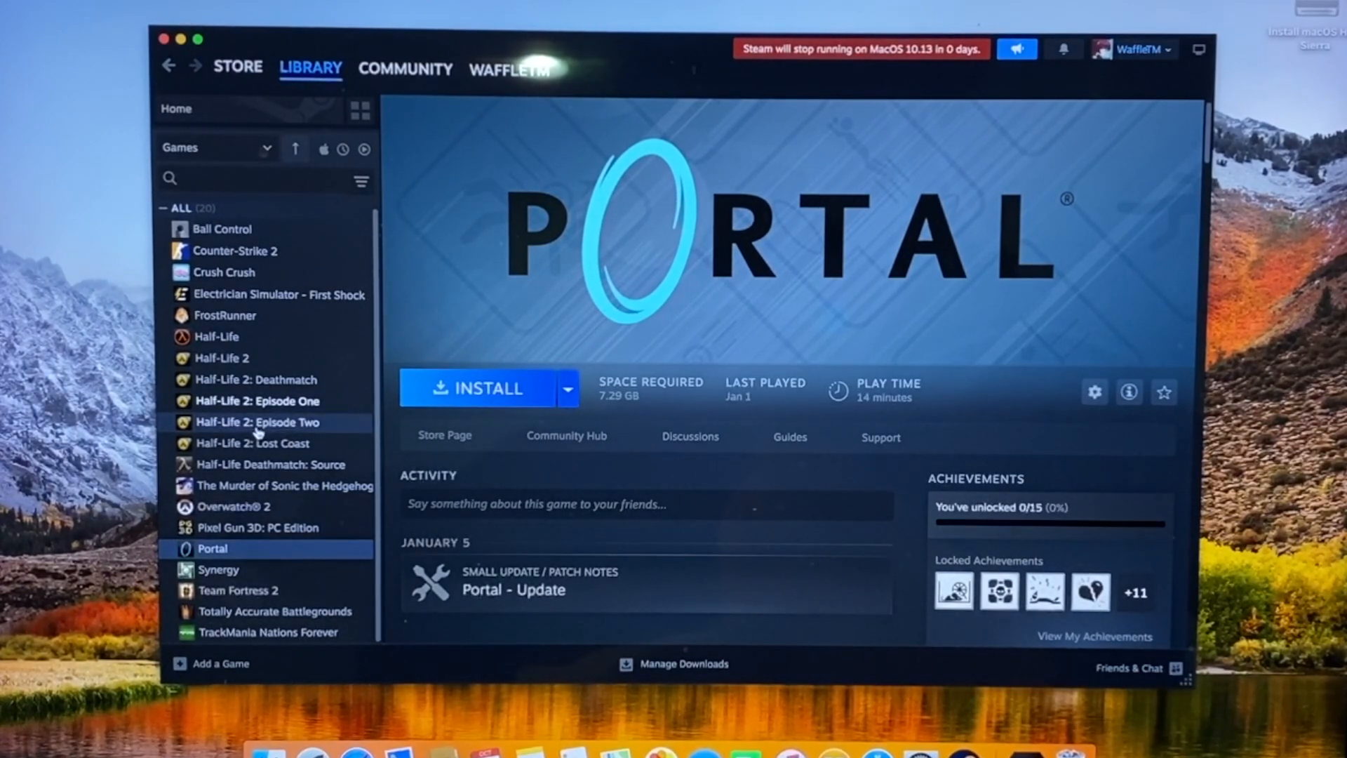
pyautogui.moveTo(297, 464)
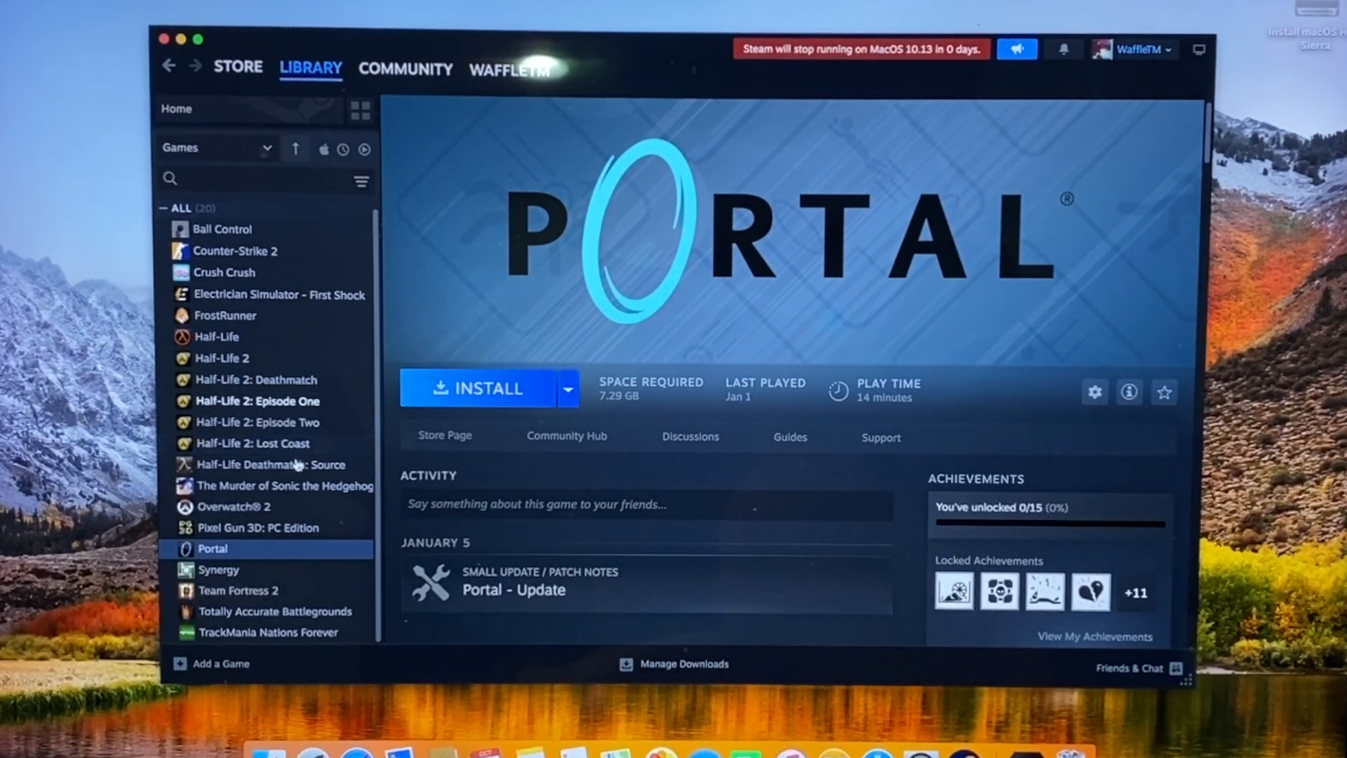
# Step: View Half-Life Deathmatch: Source, then Half-Life's page showing the 0-days macOS 10.13 warning
pyautogui.click(269, 464)
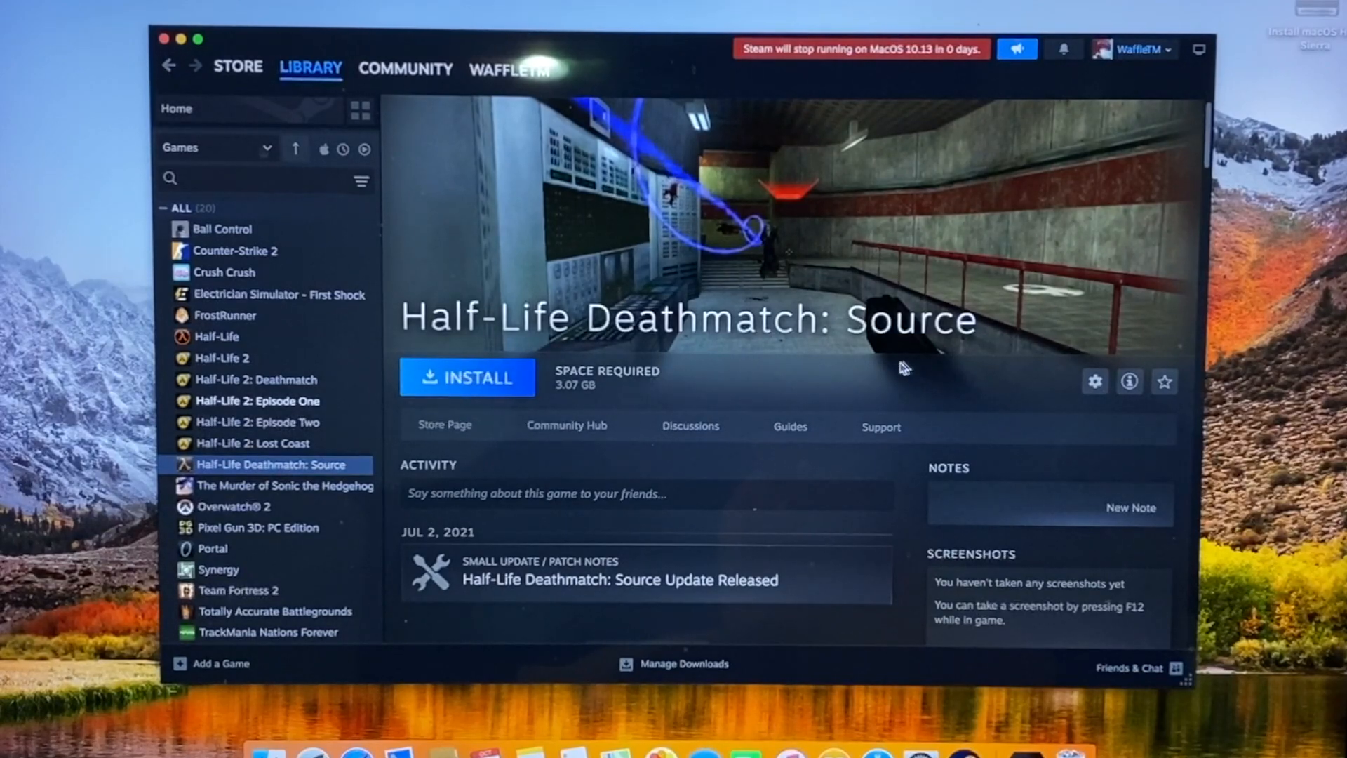
pyautogui.click(217, 336)
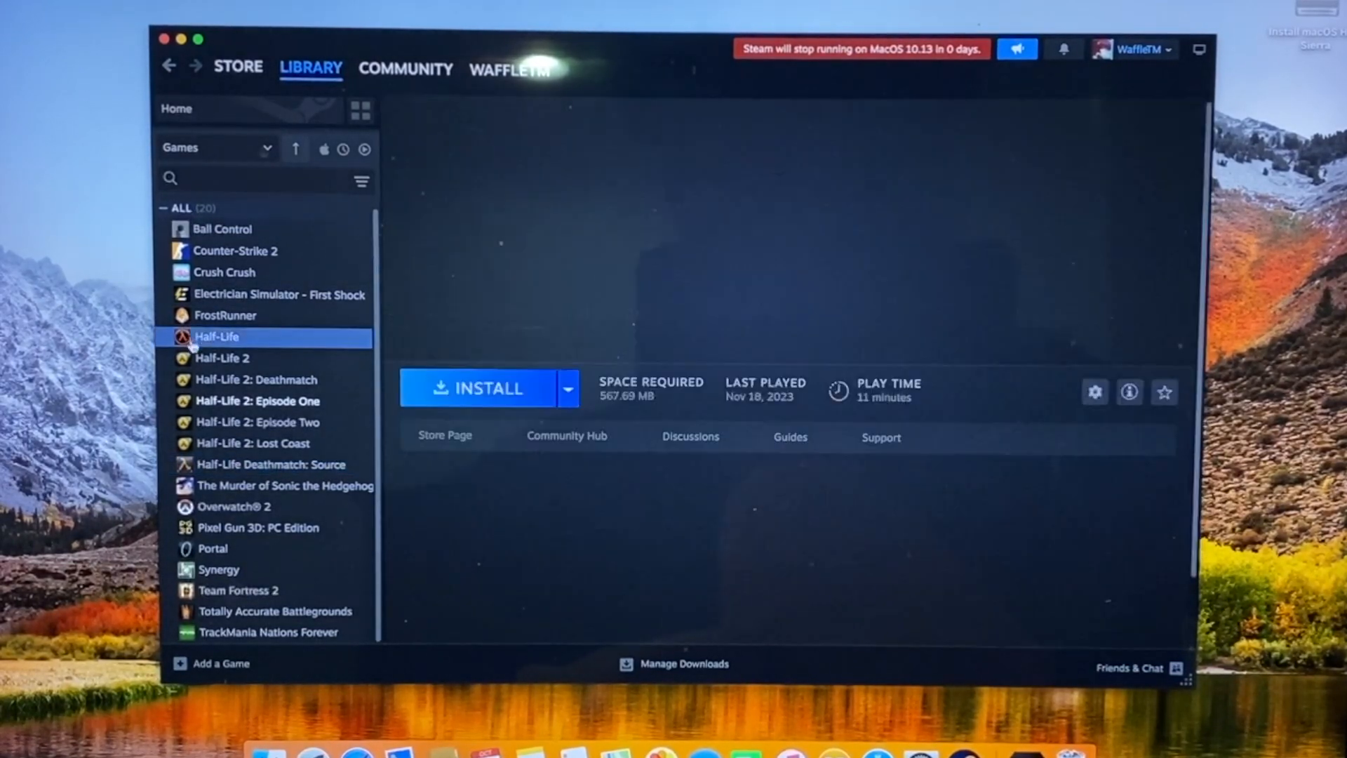
pyautogui.click(217, 336)
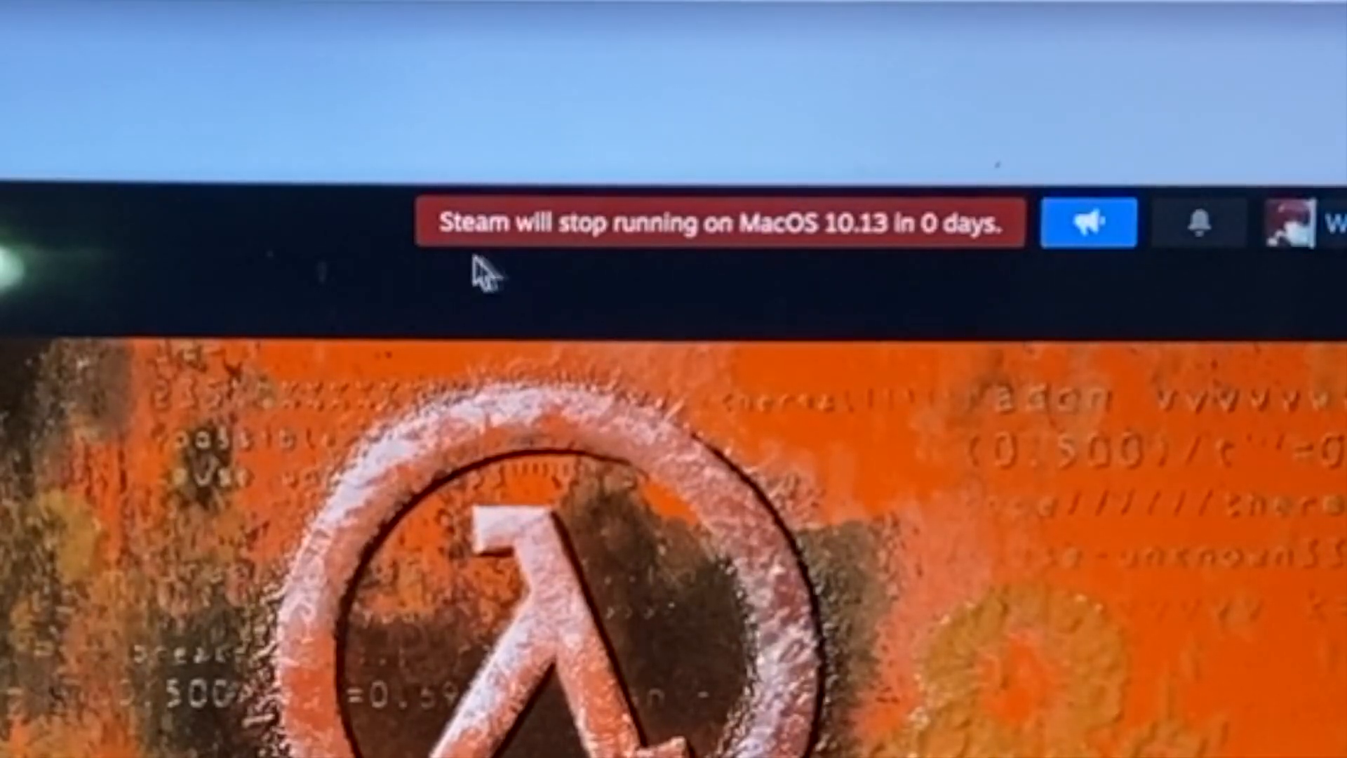
pyautogui.moveTo(730, 261)
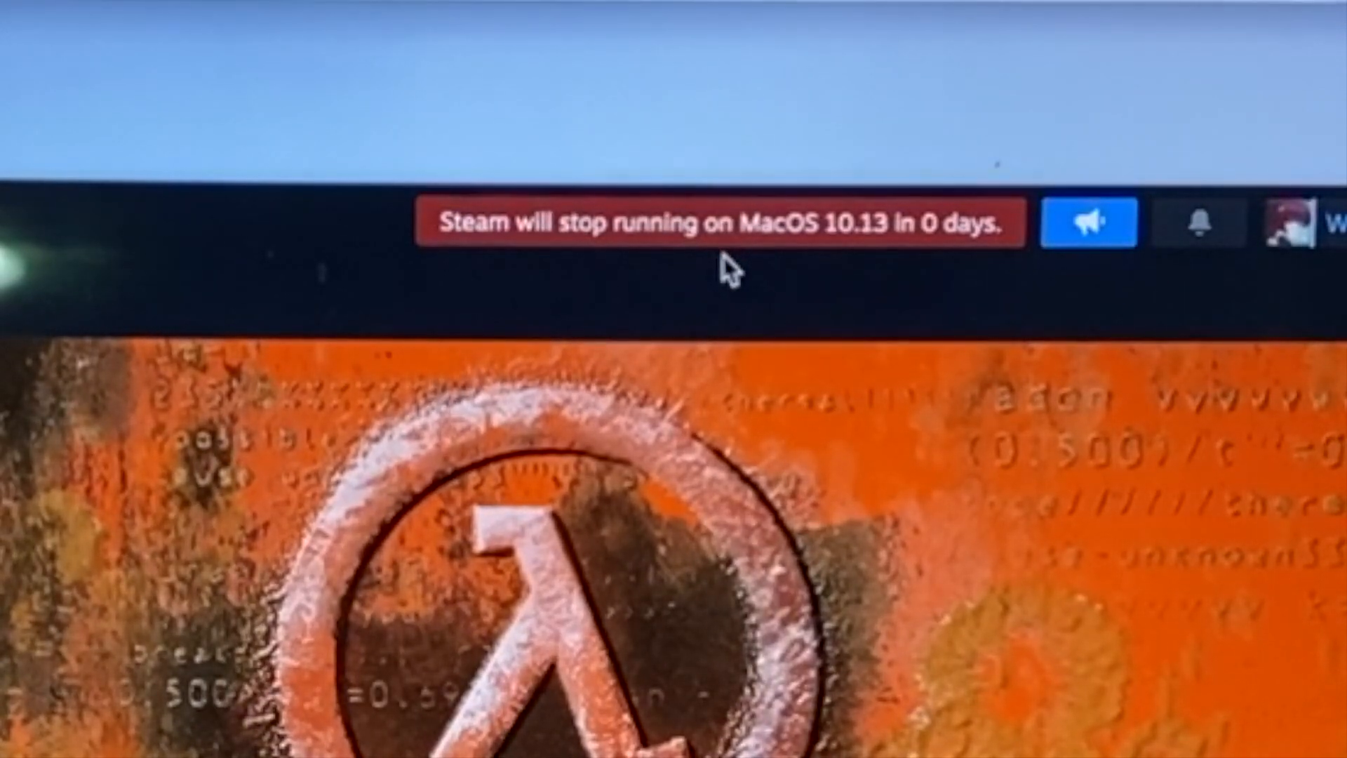
pyautogui.moveTo(705, 288)
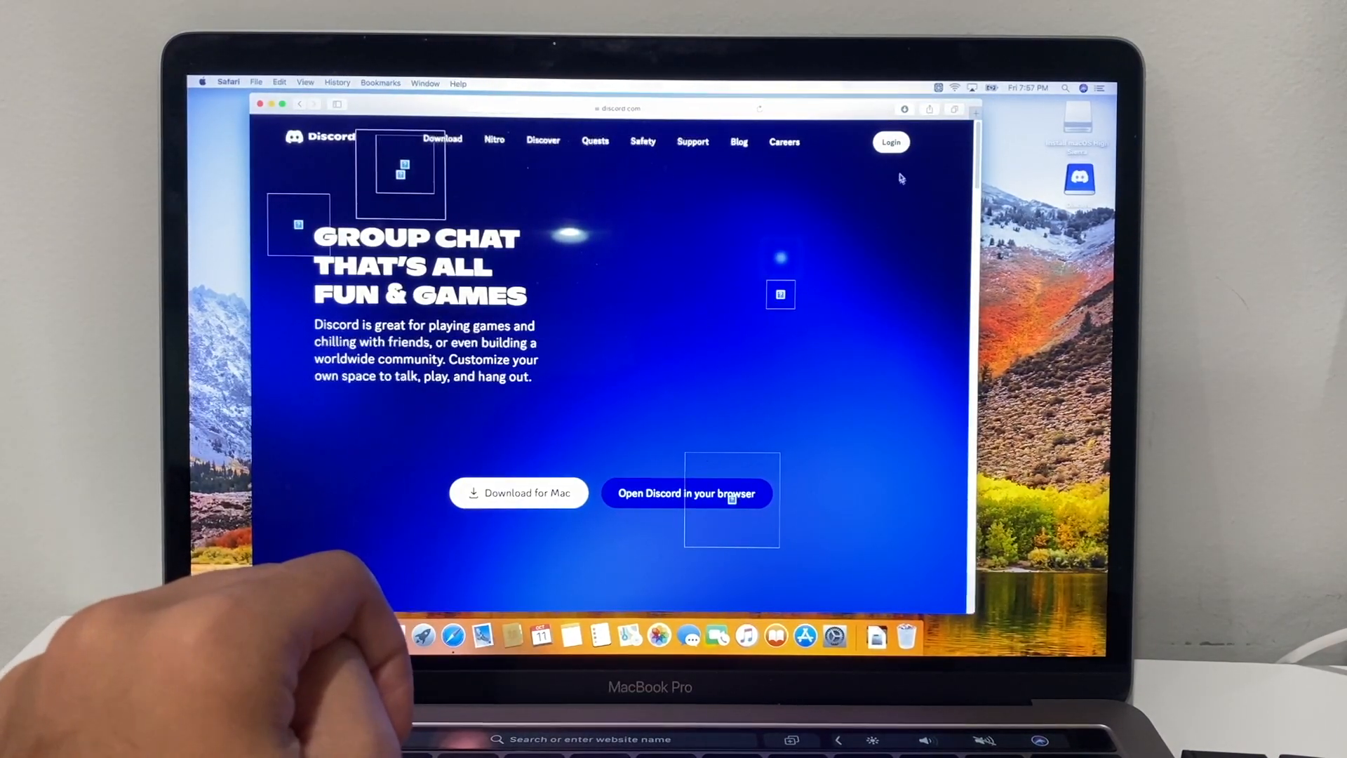
# Step: Choose 'Open Discord in your browser', which leaves a blank discord.com page
pyautogui.click(686, 494)
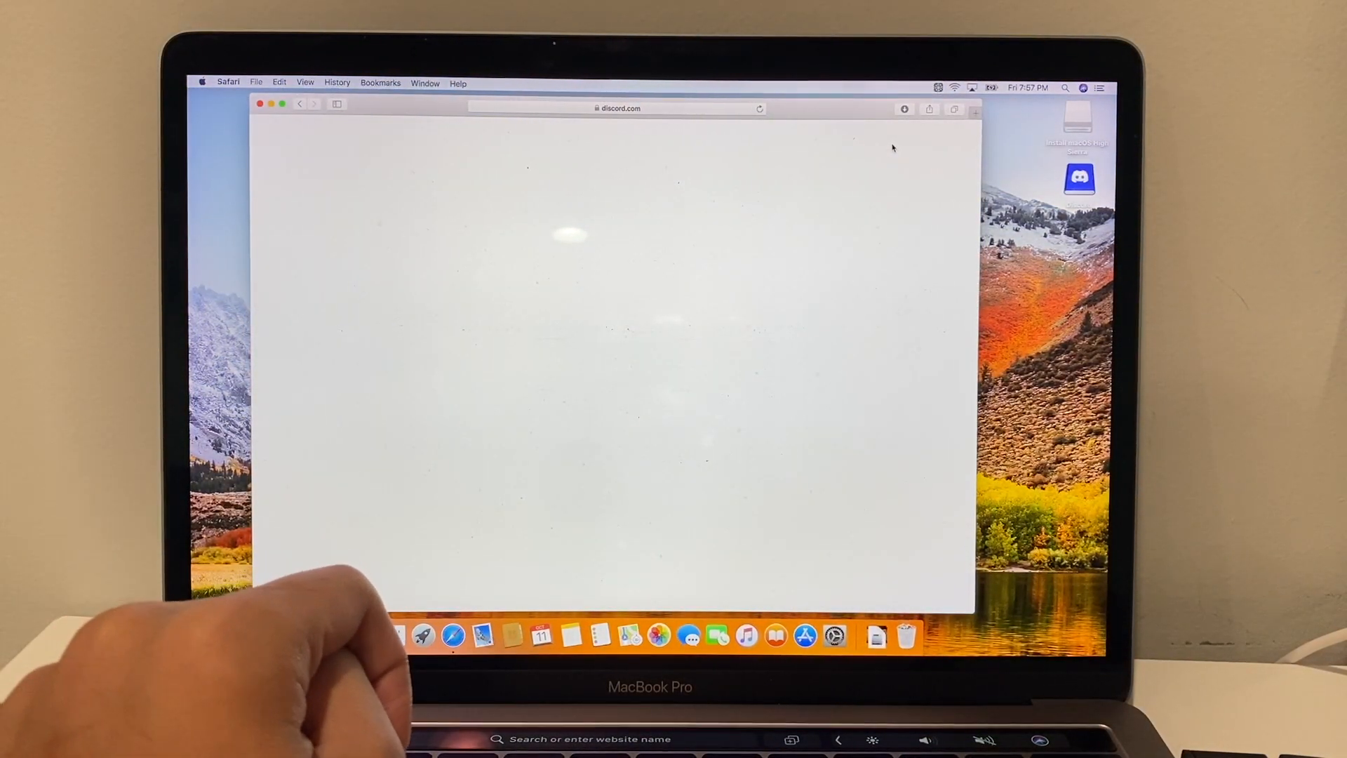
pyautogui.moveTo(799, 204)
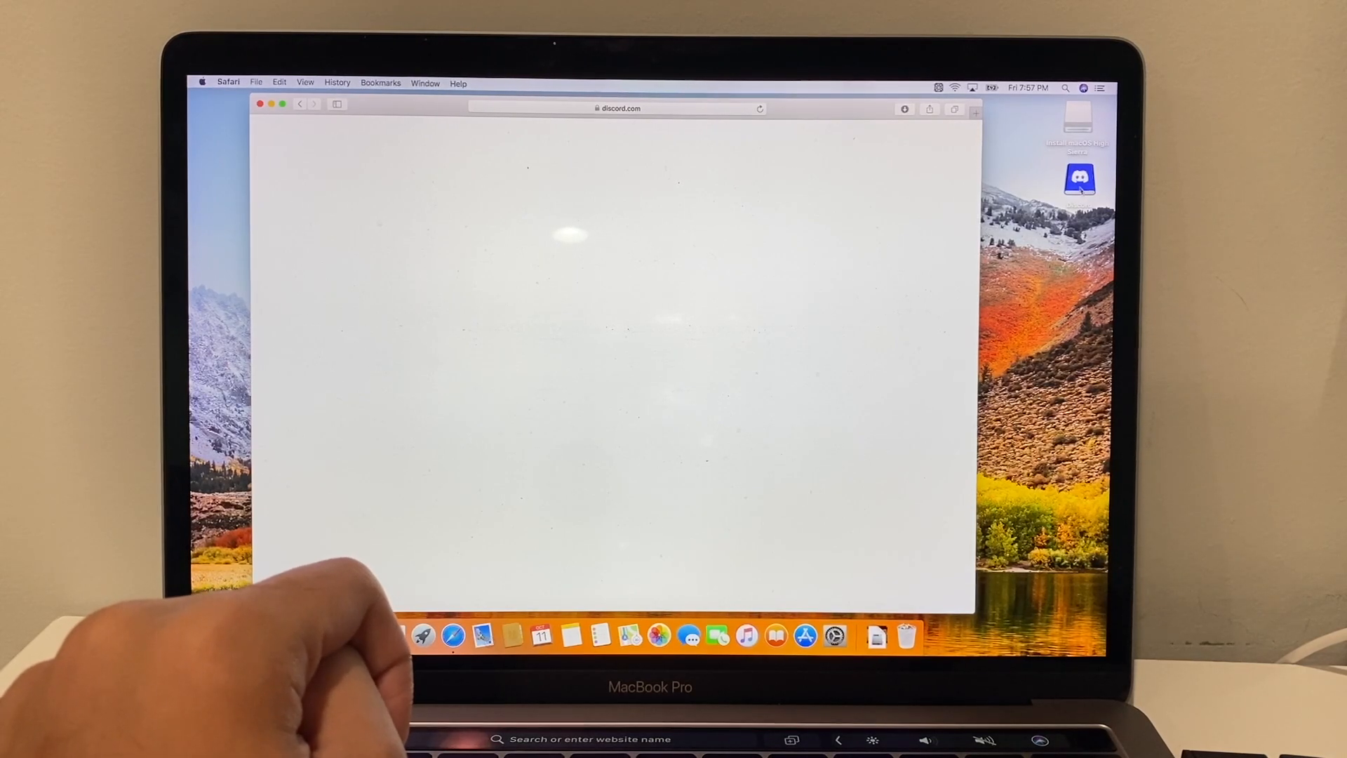
# Step: Open the Discord disk image and dismiss the 'requires macOS 10.15 or later' alert
pyautogui.doubleClick(1079, 177)
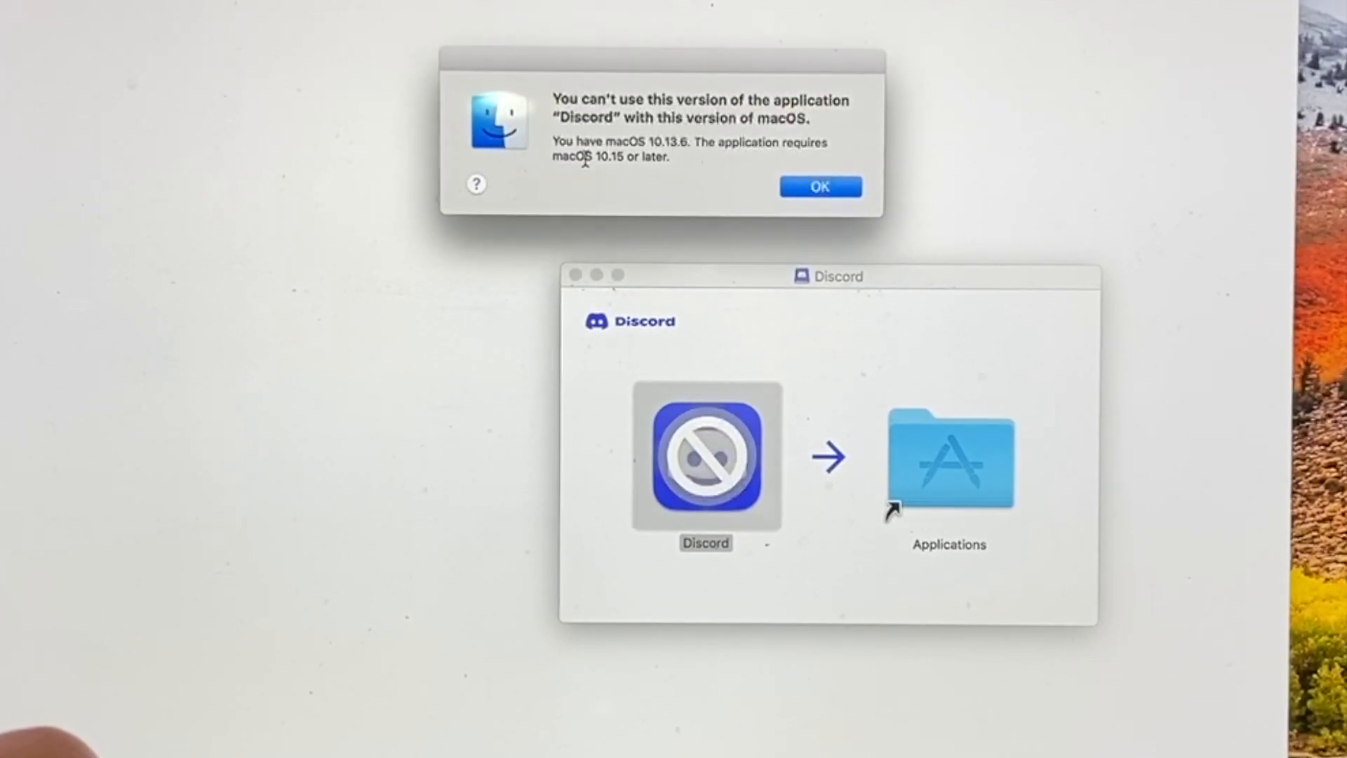
pyautogui.click(819, 187)
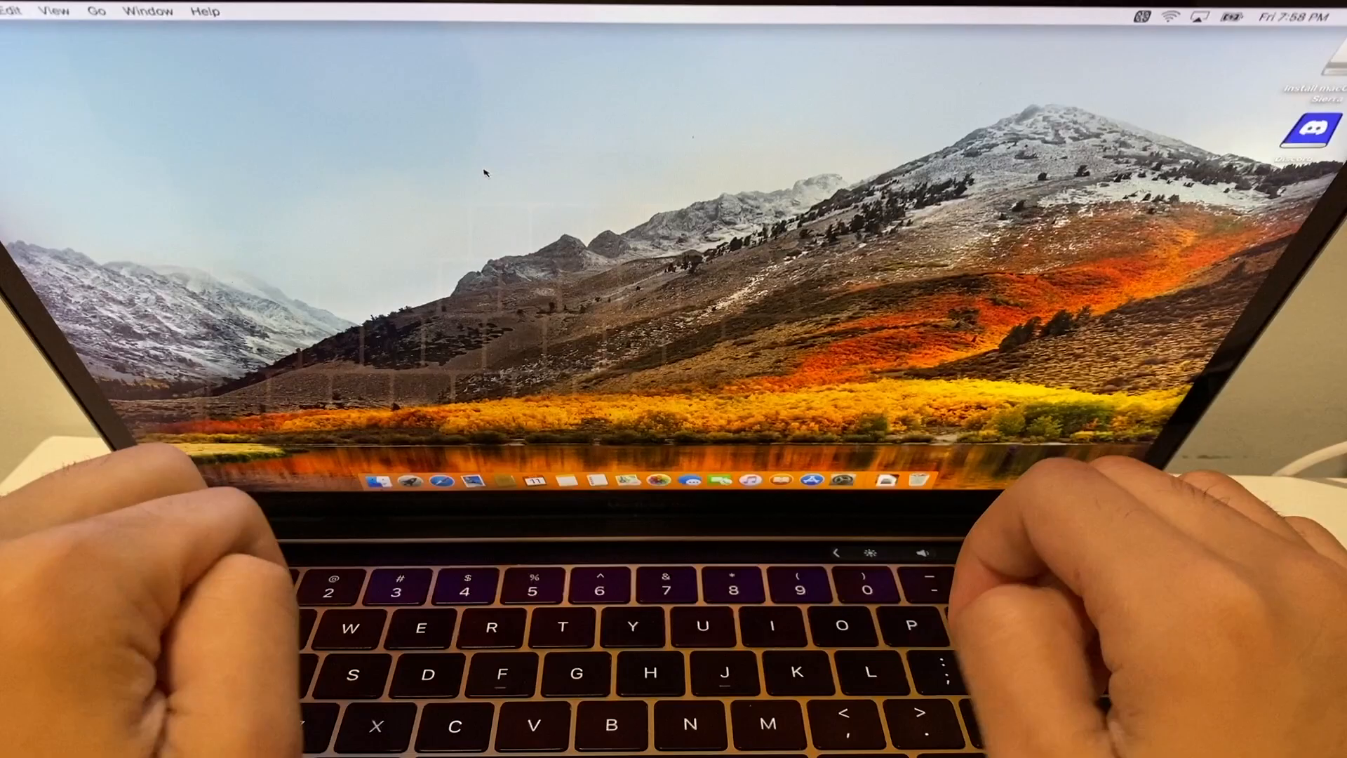